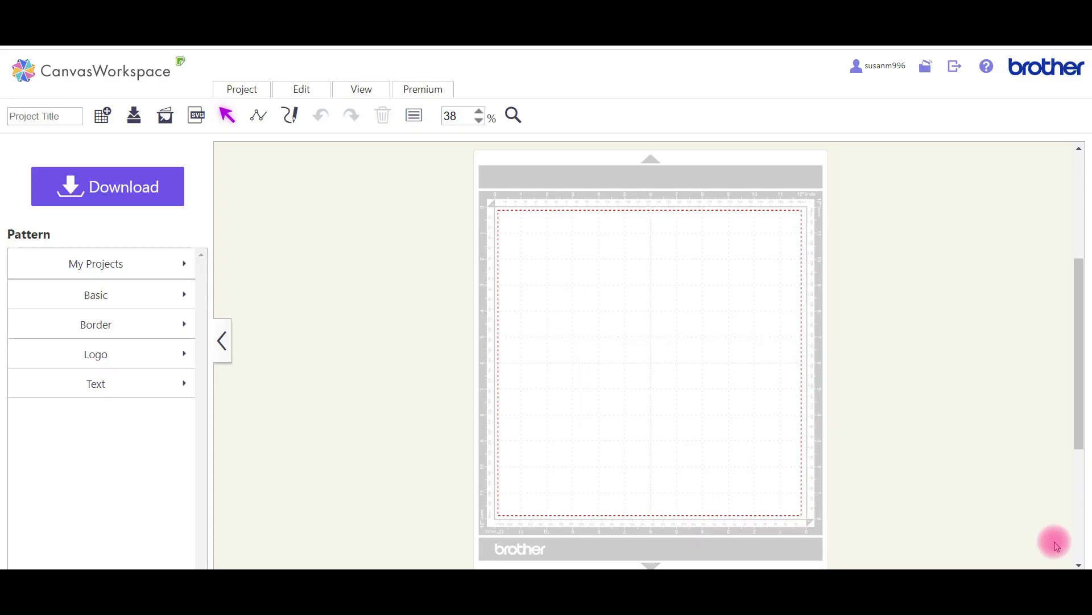
{"action": "mouse_move", "coordinate": [843, 183]}
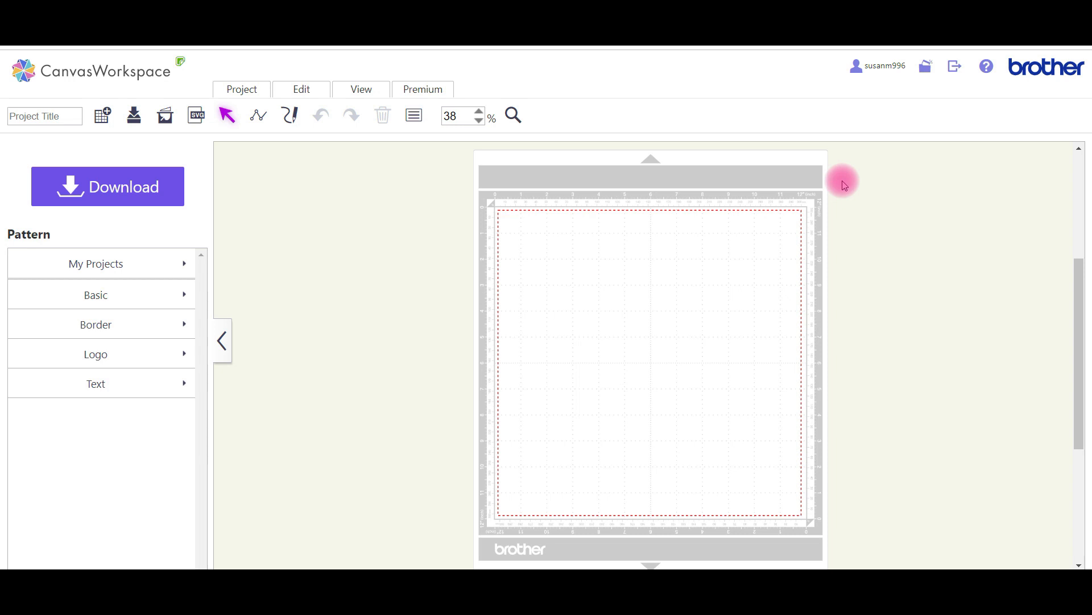
{"action": "mouse_move", "coordinate": [481, 268]}
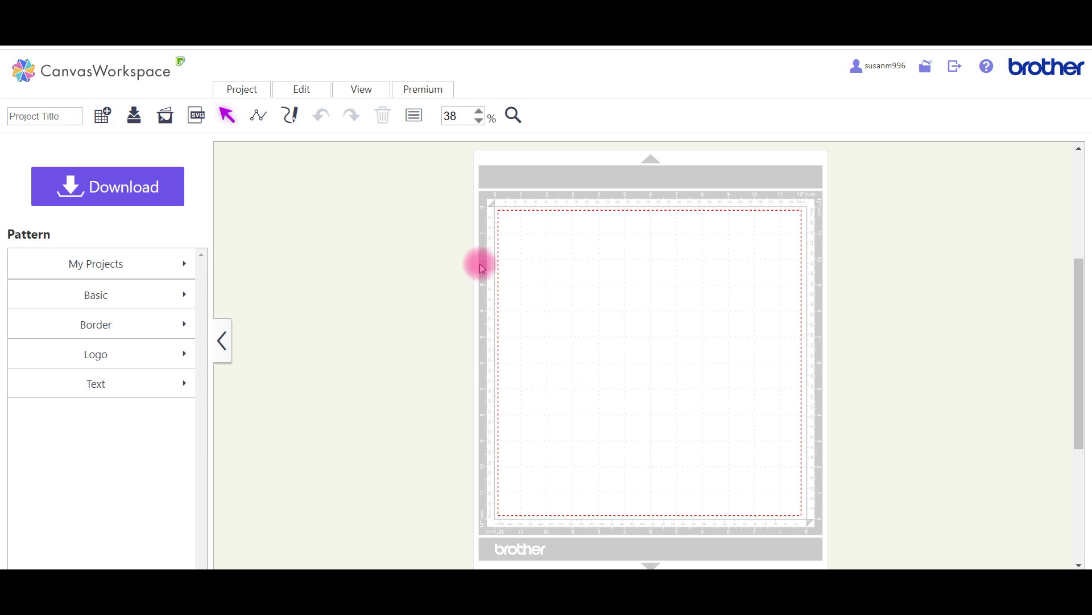
{"action": "mouse_move", "coordinate": [289, 230]}
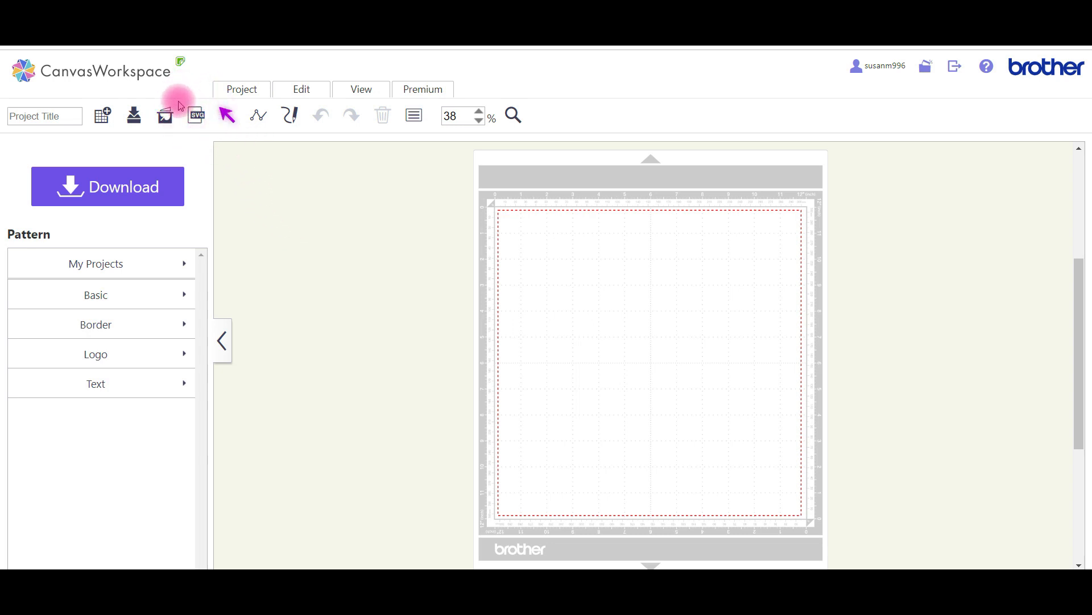
{"action": "mouse_move", "coordinate": [197, 141]}
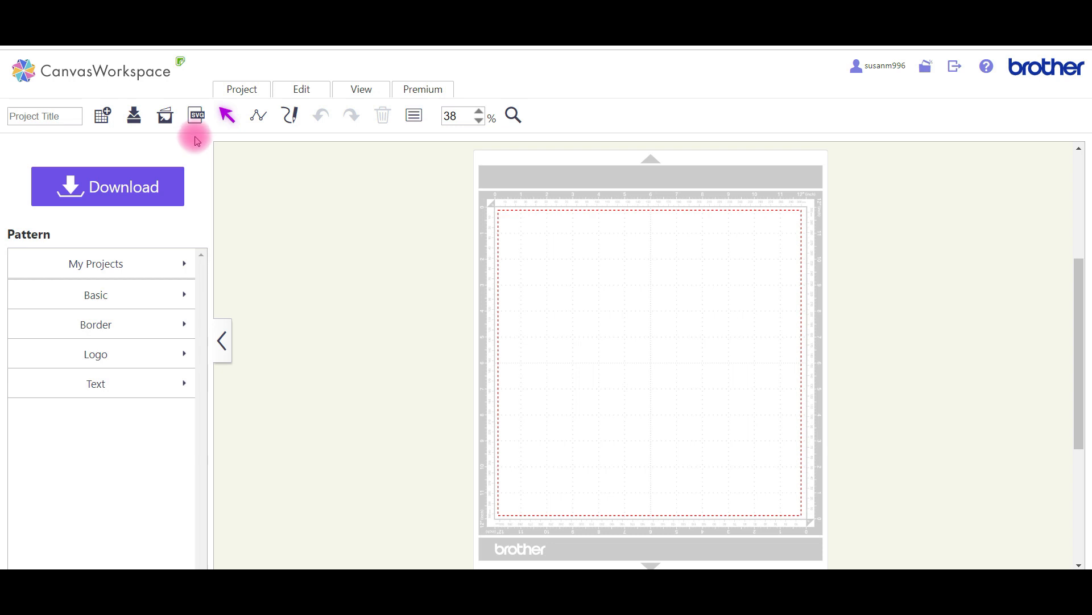
{"action": "mouse_move", "coordinate": [197, 115]}
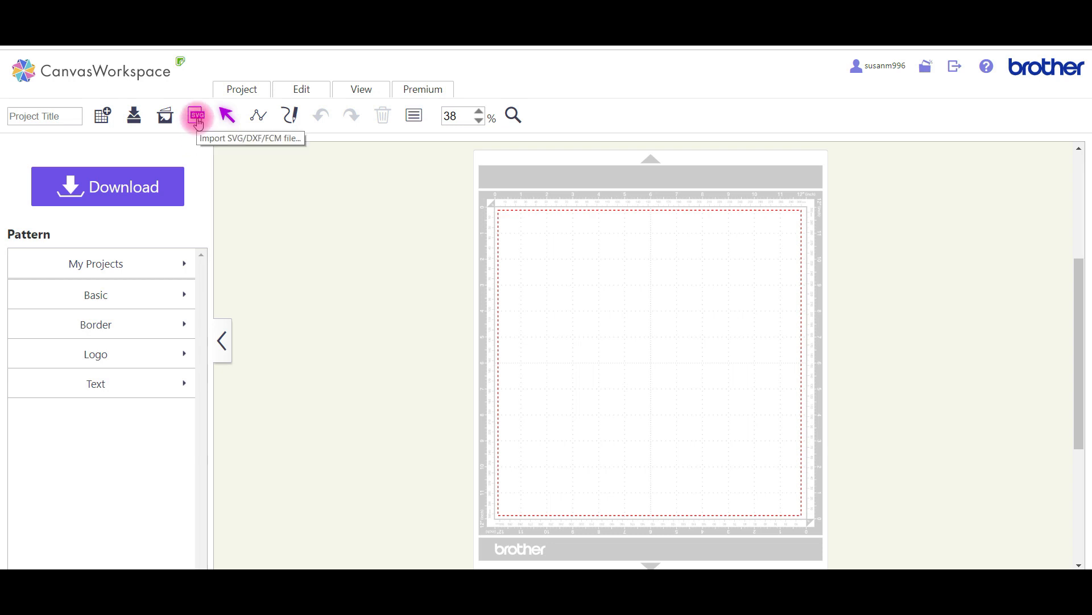
Start an SVG/DXF/FCM import and browse to the Pink Edge Laser Cut Card folder.
{"action": "left_click", "coordinate": [197, 115]}
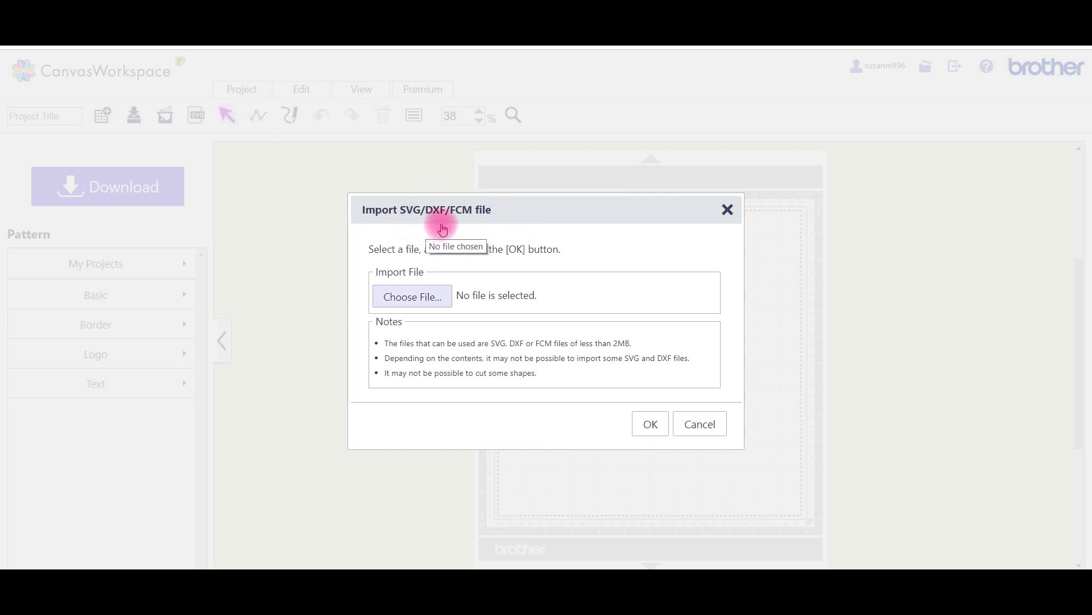
{"action": "mouse_move", "coordinate": [533, 222]}
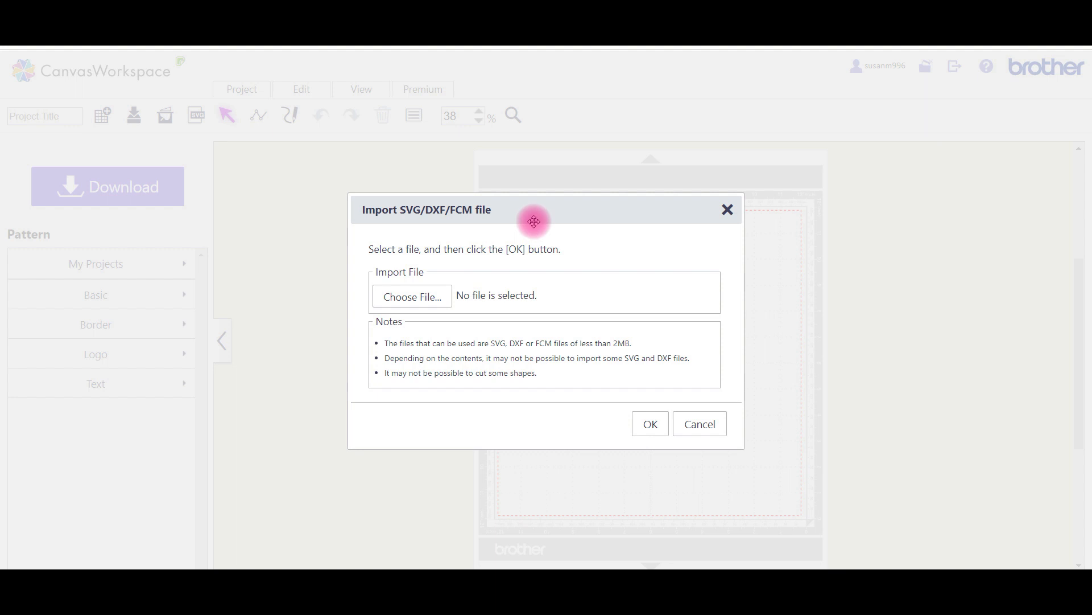
{"action": "mouse_move", "coordinate": [498, 259]}
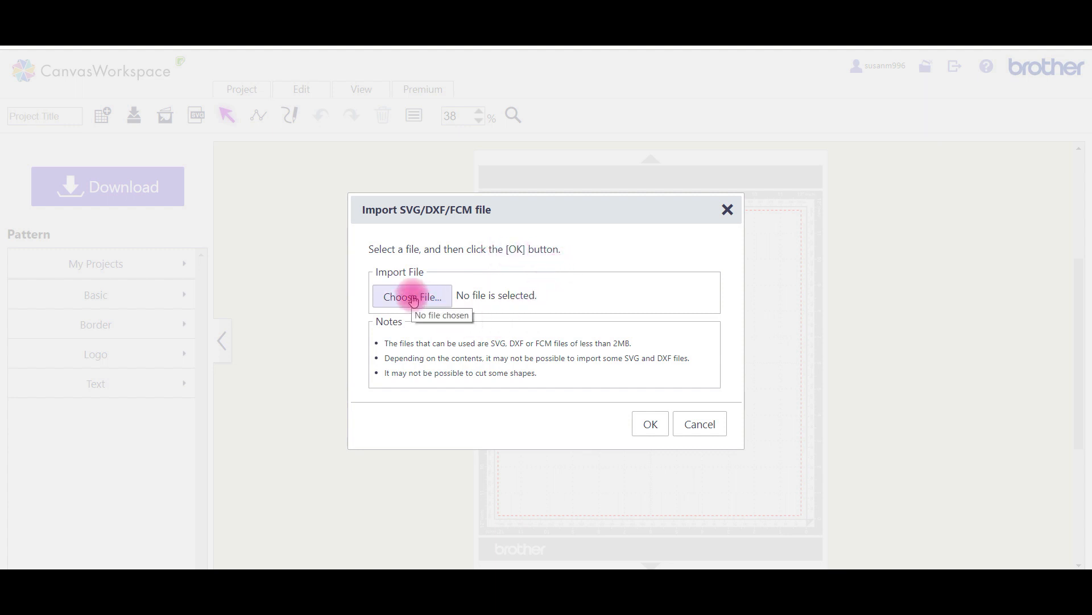
{"action": "left_click", "coordinate": [412, 296]}
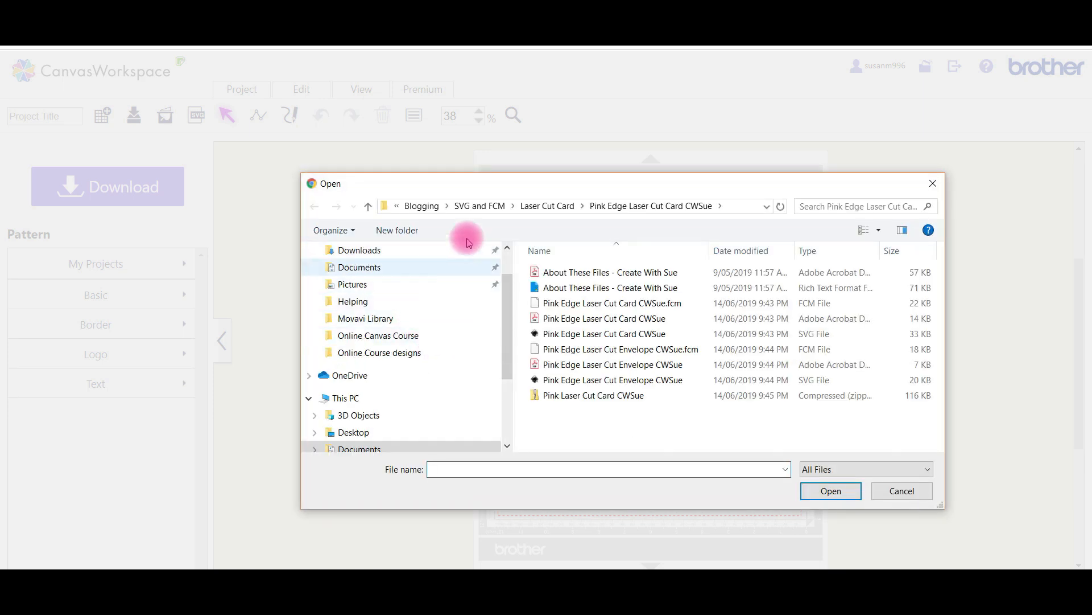
Choose Pink Edge Laser Cut Card CWSue.fcm as the file to import.
{"action": "left_click", "coordinate": [606, 333]}
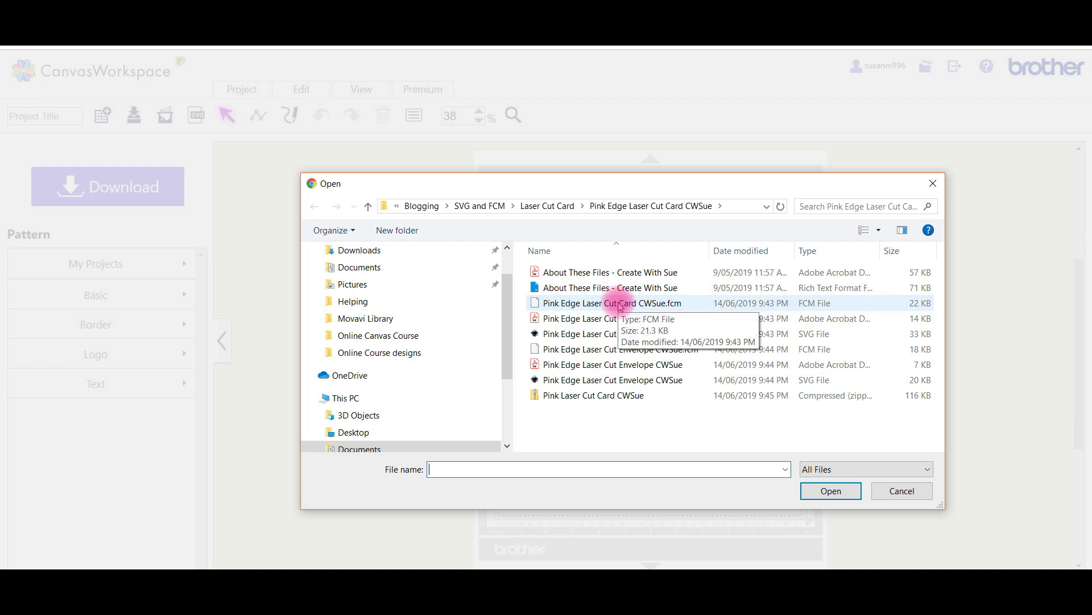
{"action": "left_click", "coordinate": [613, 303]}
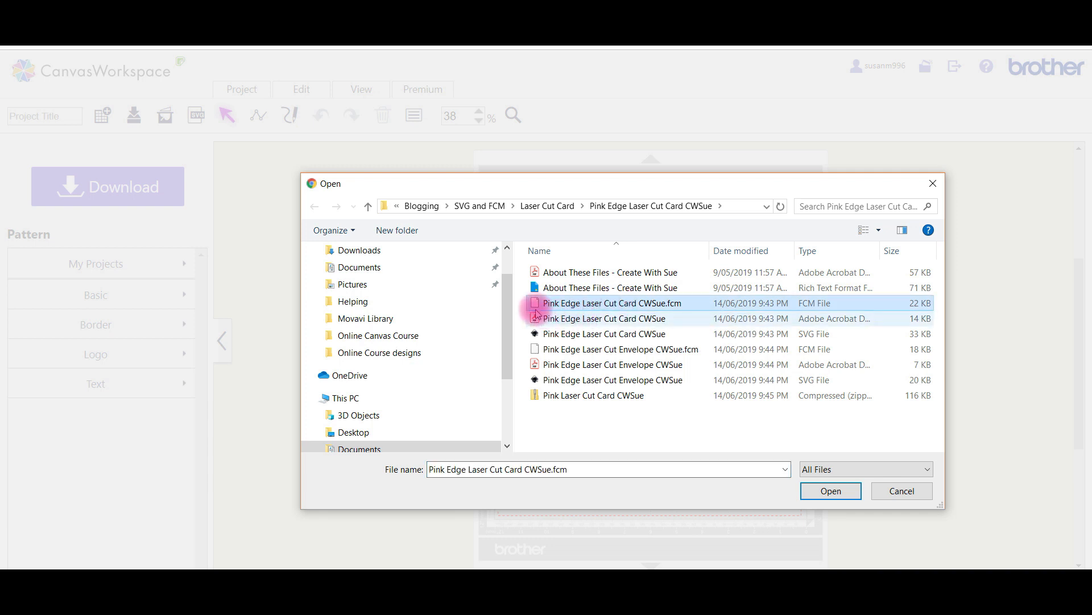
{"action": "mouse_move", "coordinate": [536, 306]}
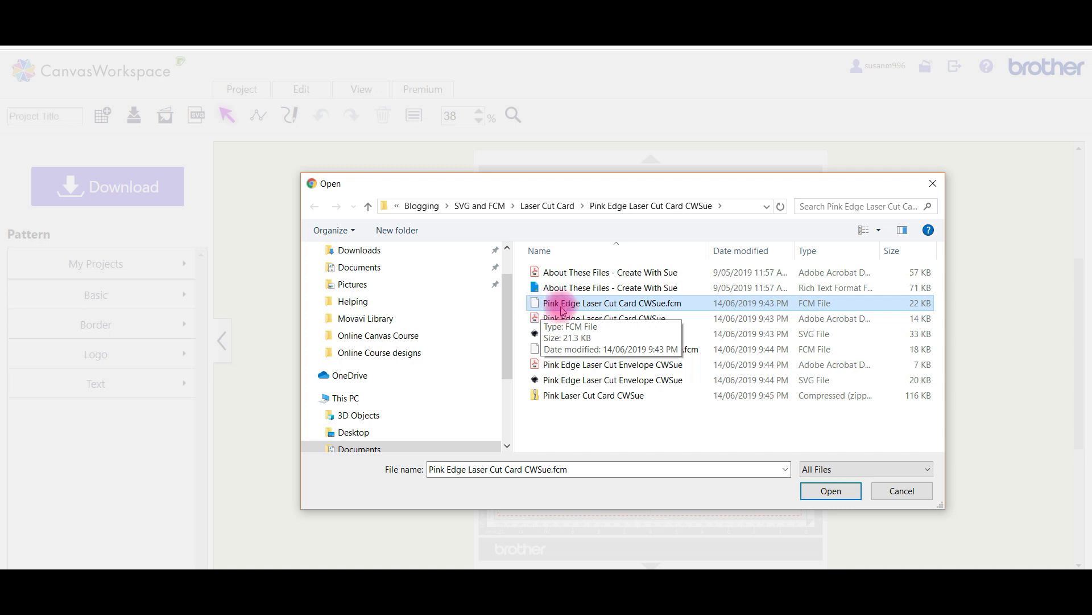
{"action": "left_click", "coordinate": [829, 490]}
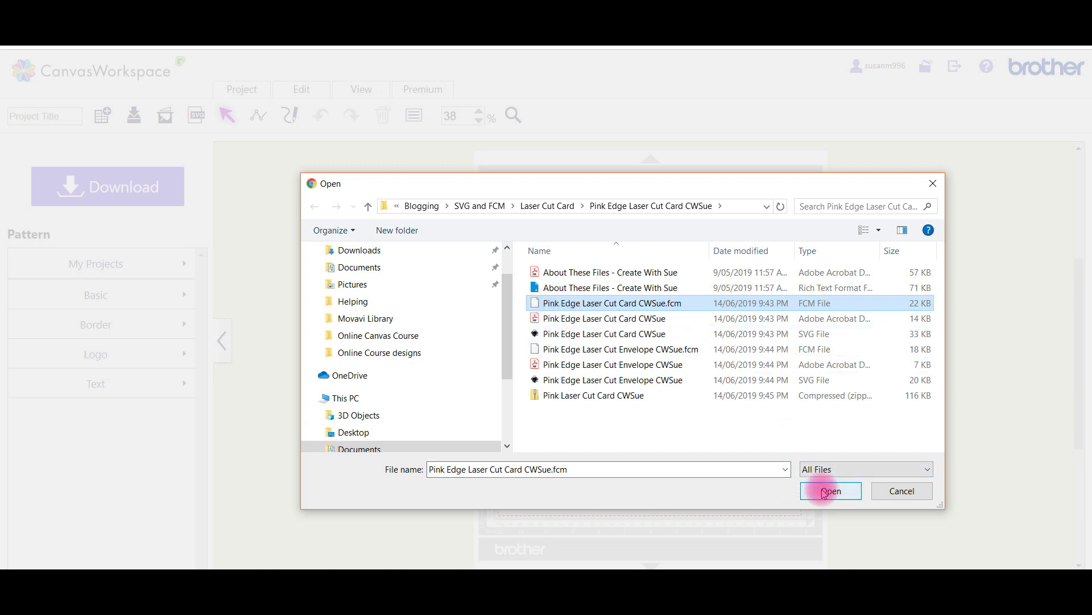
{"action": "left_click", "coordinate": [829, 491]}
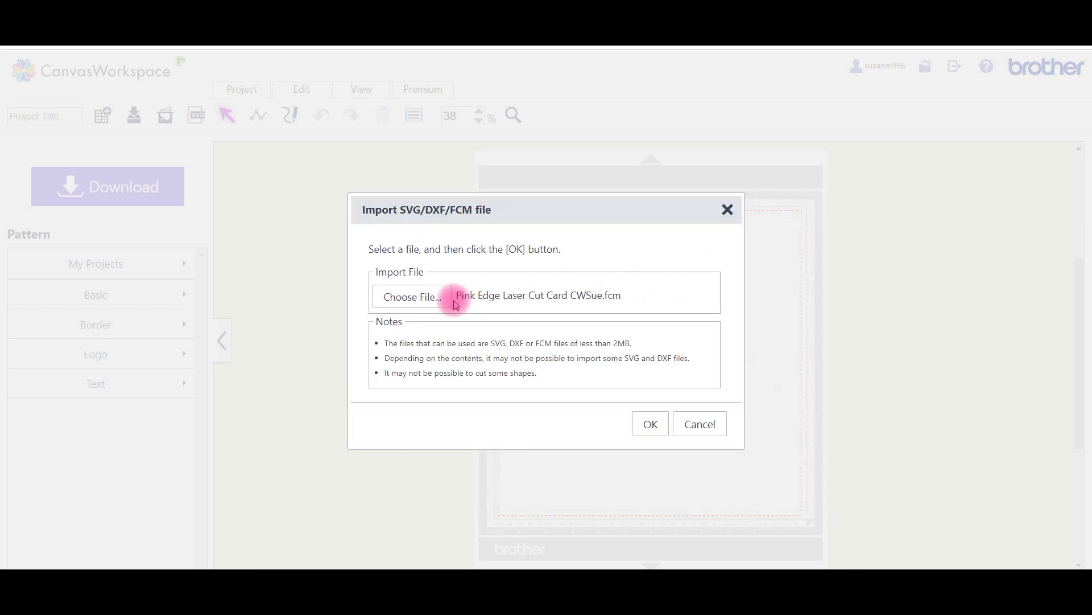
{"action": "mouse_move", "coordinate": [570, 305]}
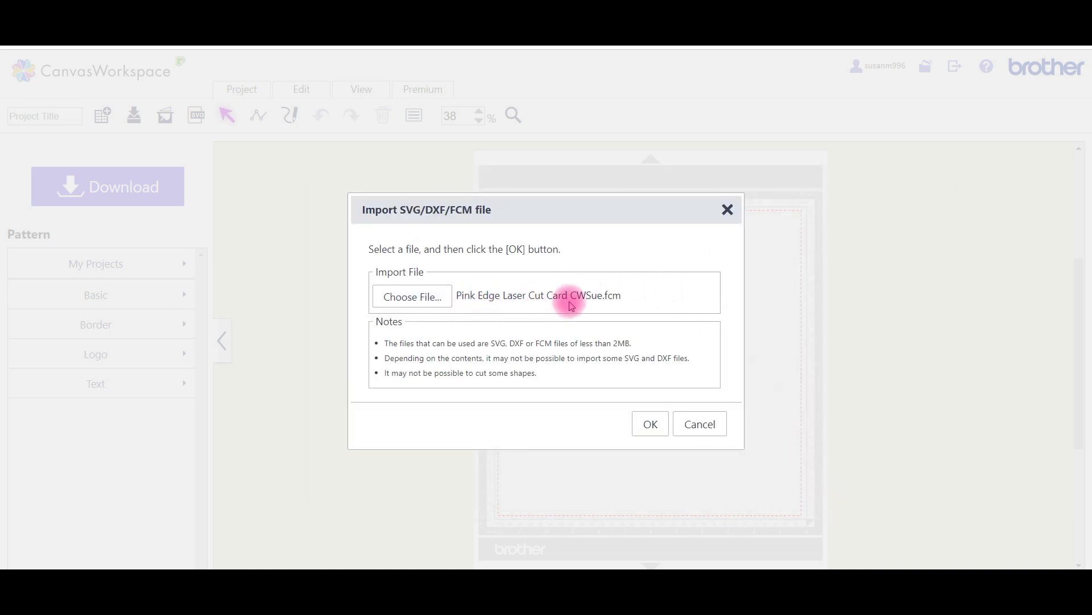
Confirm the import so the lace-edged card and square panel land on the mat.
{"action": "left_click", "coordinate": [648, 423]}
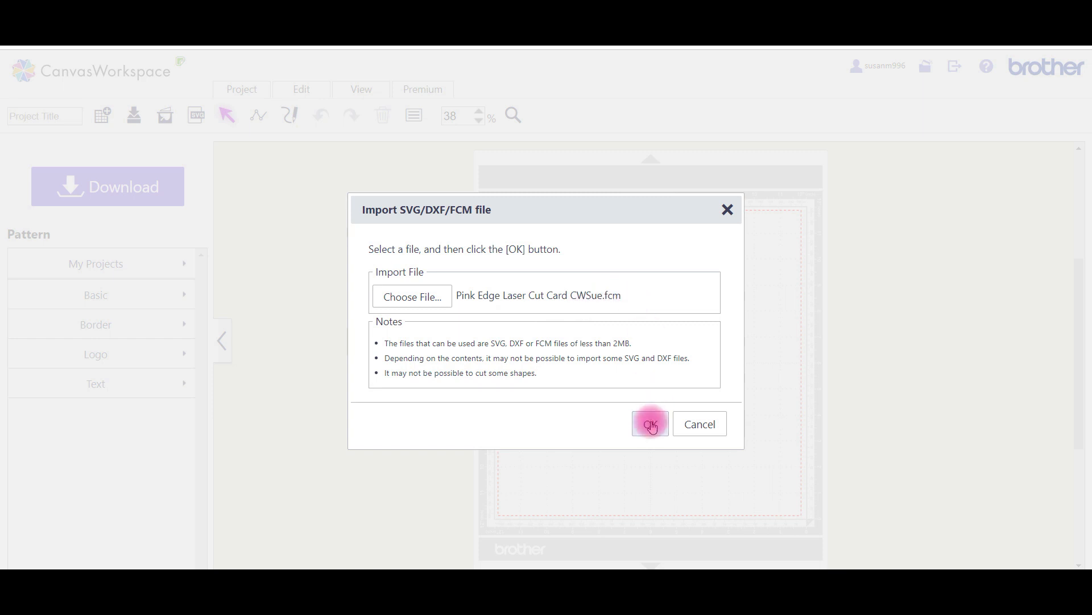
{"action": "left_click", "coordinate": [650, 424]}
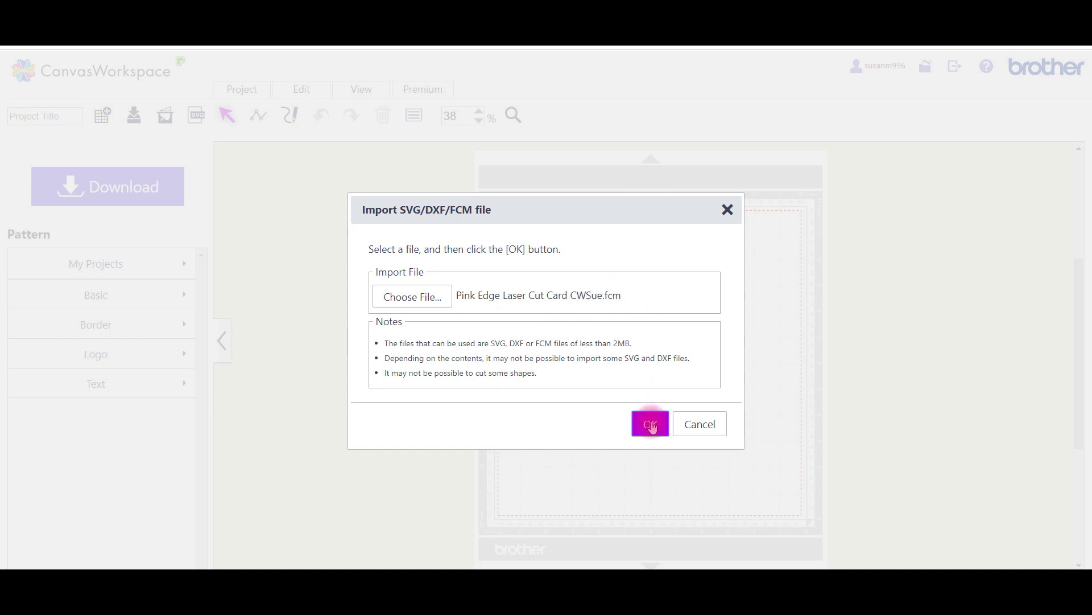
{"action": "left_click", "coordinate": [650, 423]}
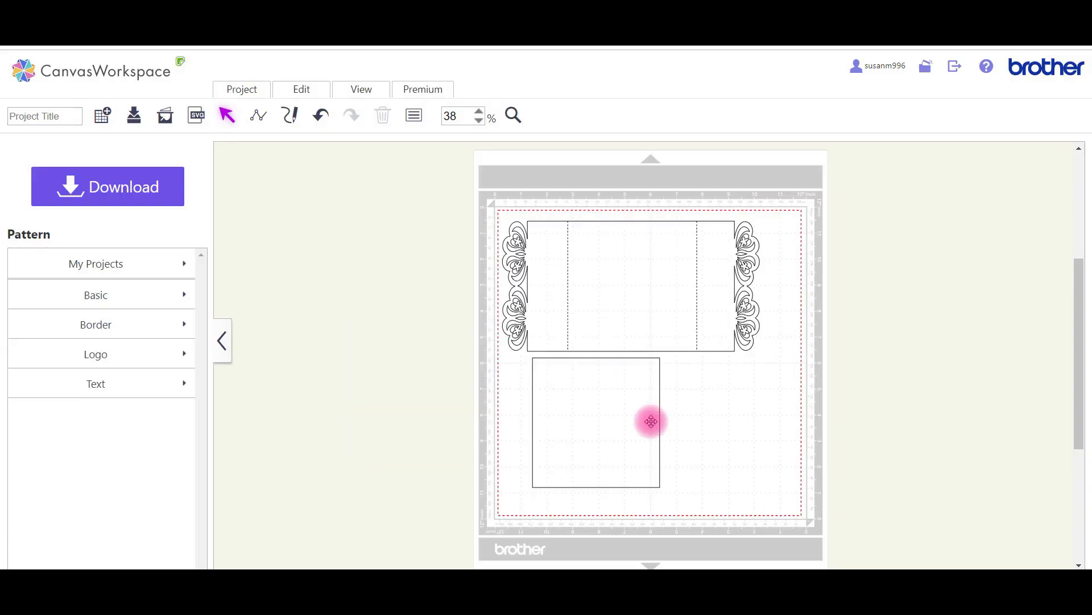
{"action": "mouse_move", "coordinate": [759, 427]}
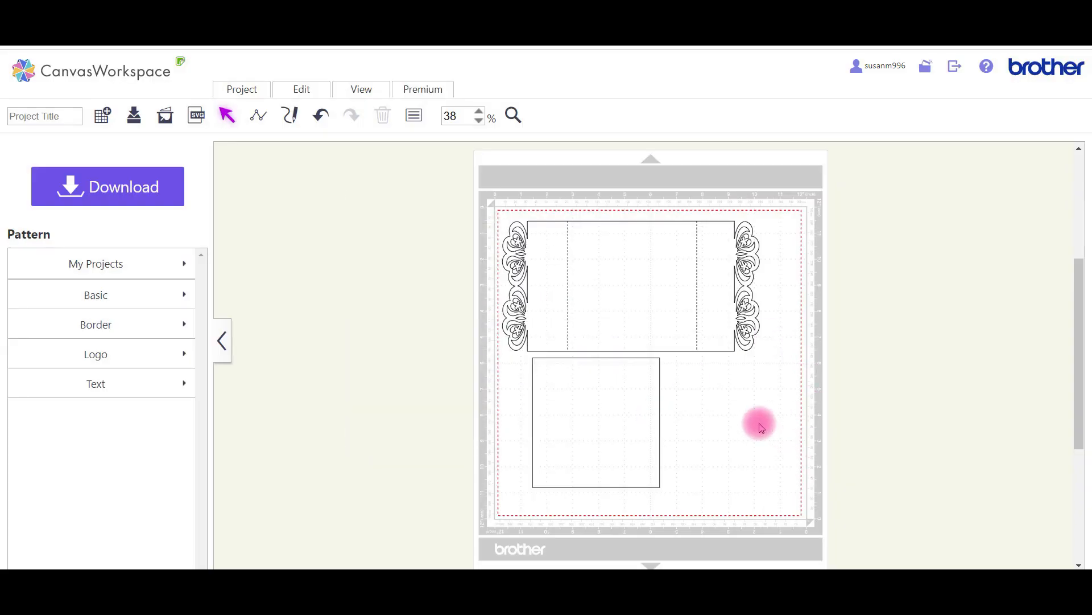
{"action": "mouse_move", "coordinate": [750, 399]}
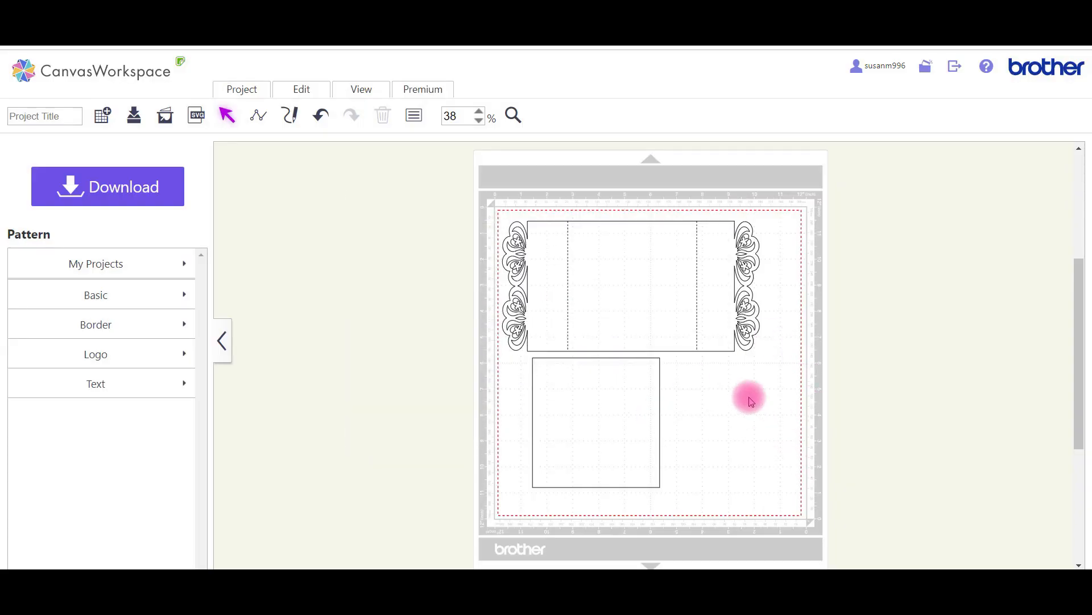
{"action": "mouse_move", "coordinate": [796, 310]}
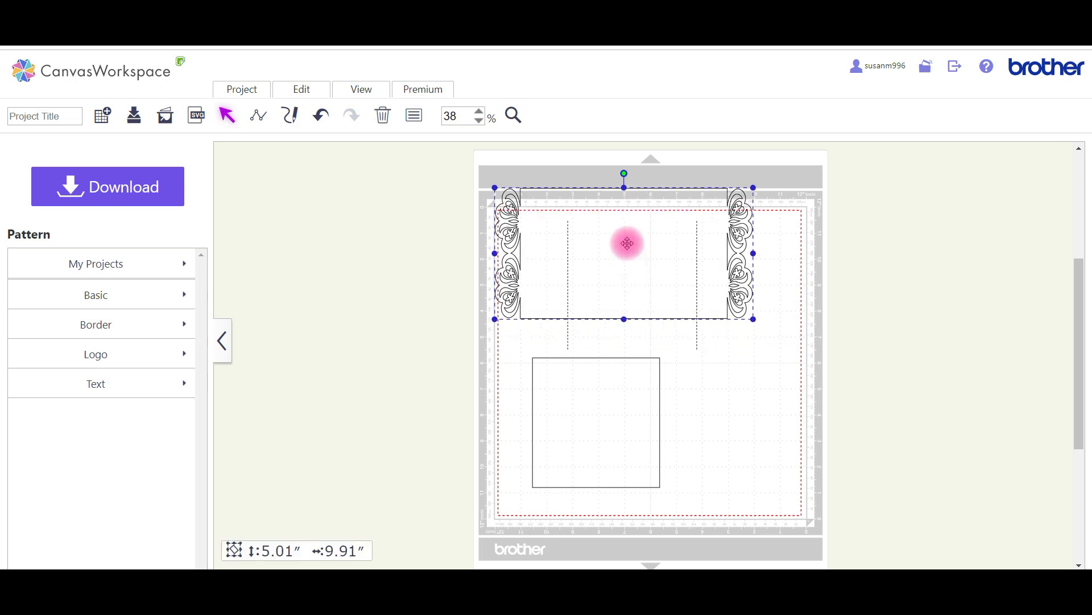
{"action": "left_click_drag", "start_coordinate": [626, 243], "coordinate": [631, 273]}
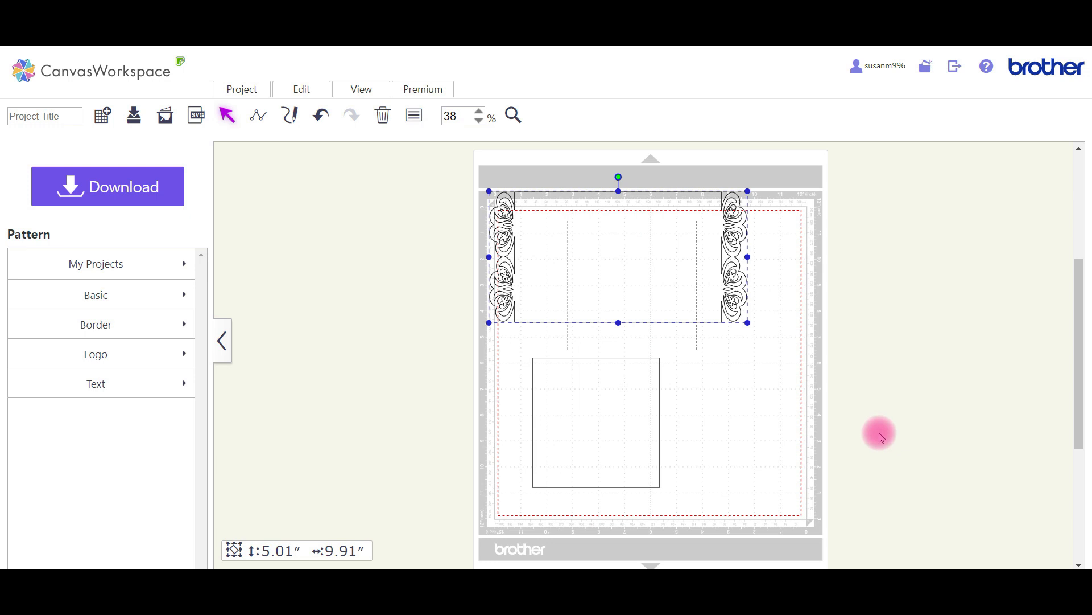
{"action": "mouse_move", "coordinate": [320, 172]}
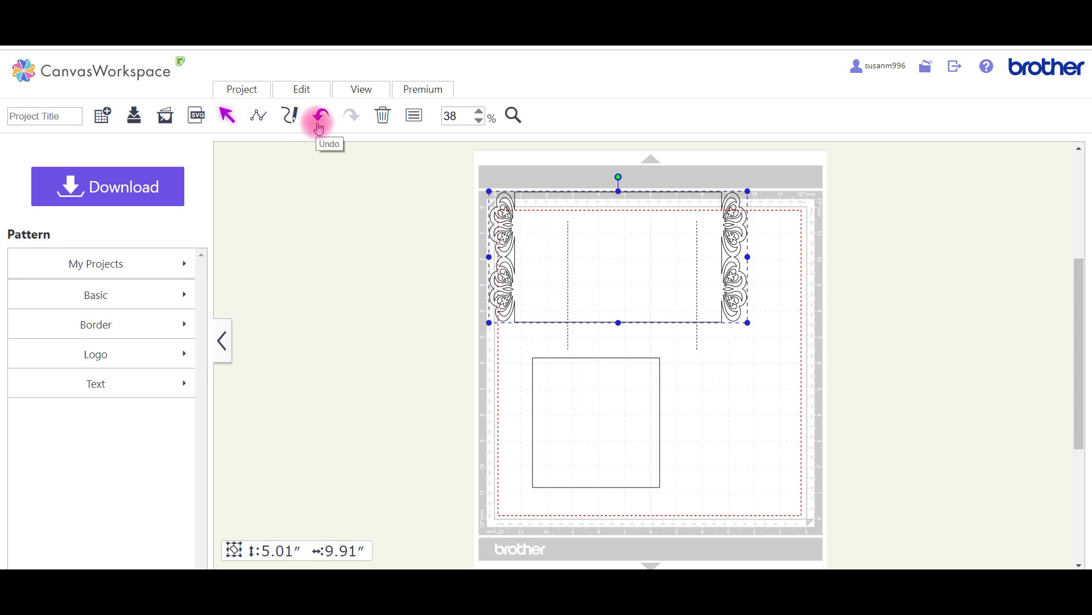
{"action": "left_click", "coordinate": [316, 115]}
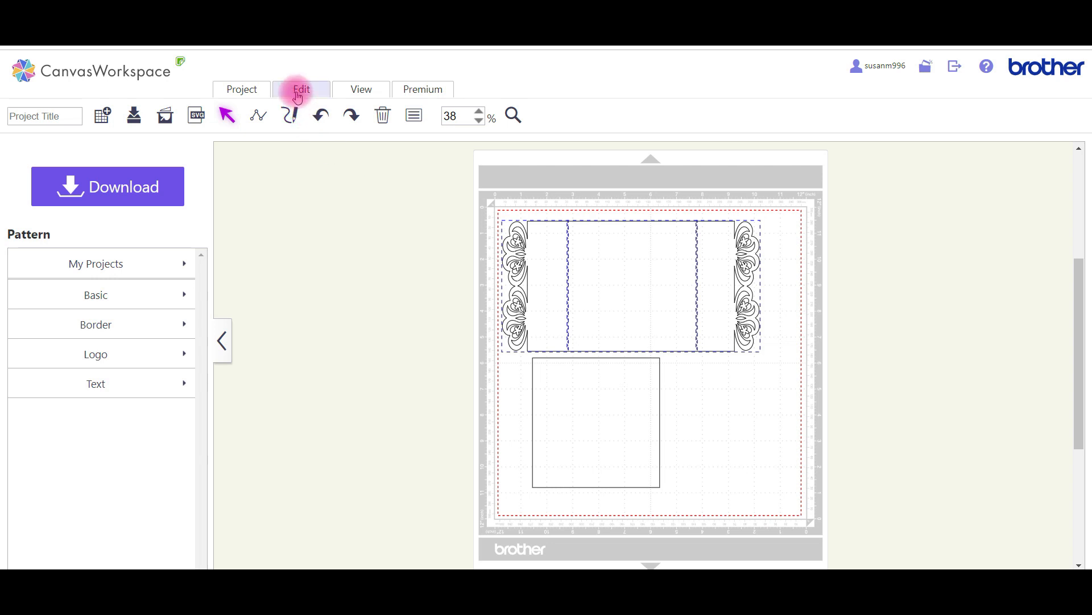
Group the card's lace edges, outline and fold lines, then nudge the group up and right.
{"action": "left_click", "coordinate": [301, 89]}
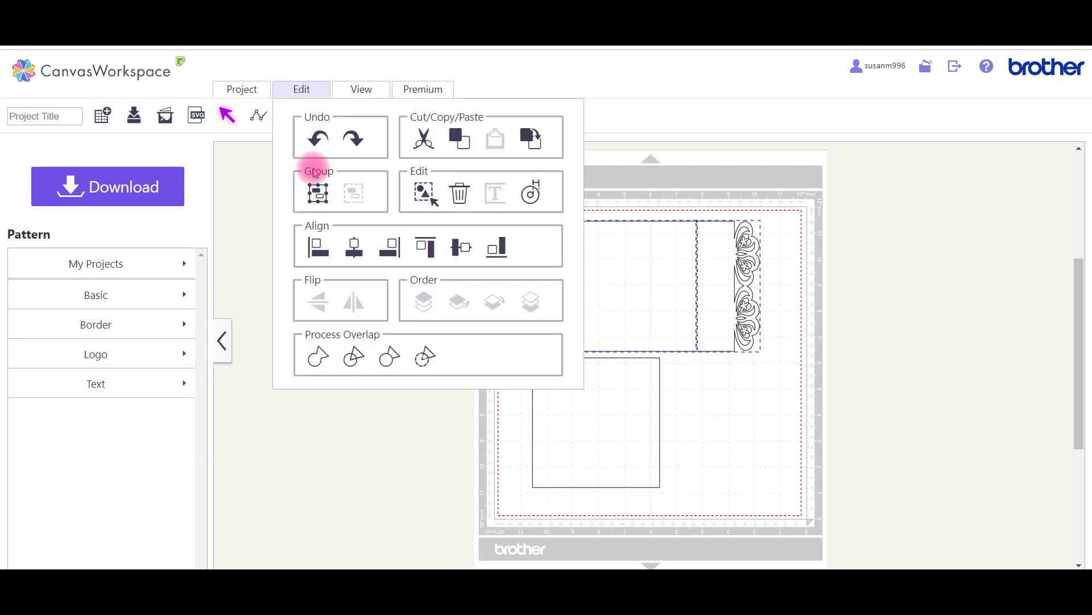
{"action": "left_click", "coordinate": [318, 193]}
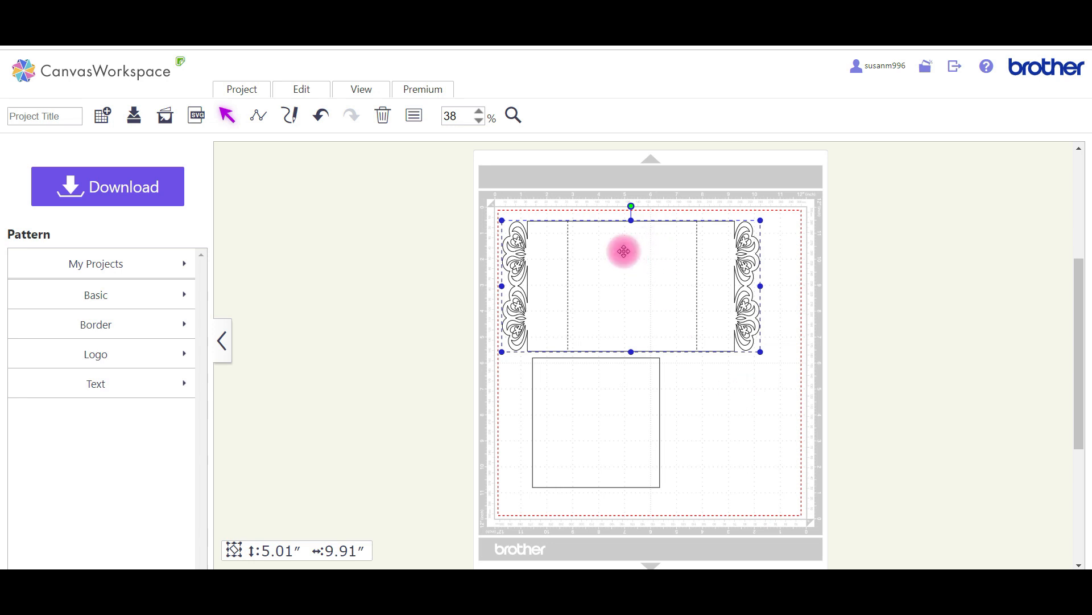
{"action": "left_click_drag", "start_coordinate": [622, 250], "coordinate": [655, 251]}
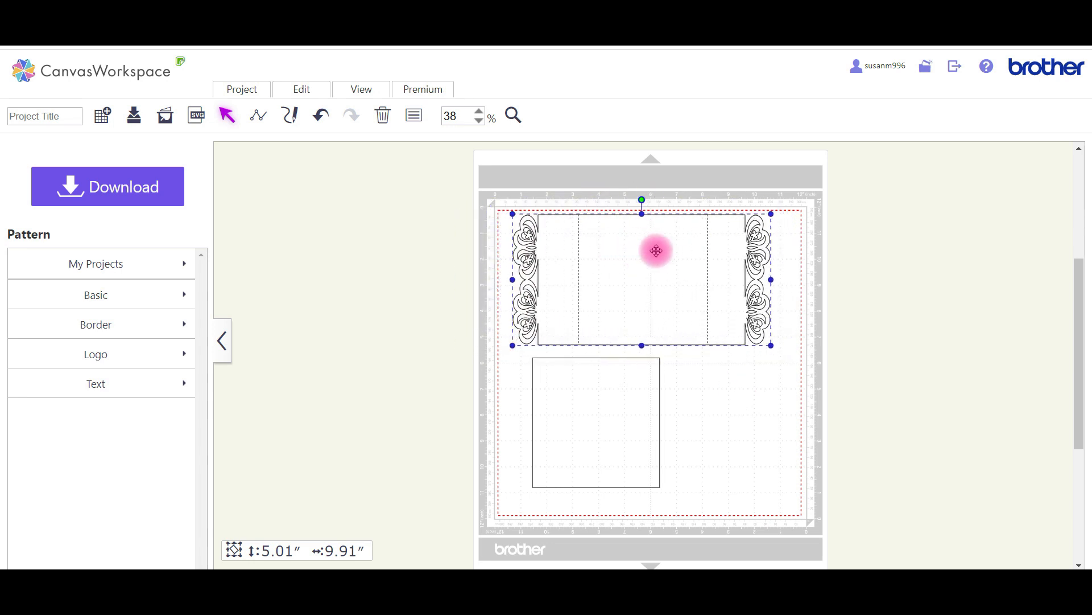
{"action": "left_click_drag", "start_coordinate": [653, 249], "coordinate": [639, 249]}
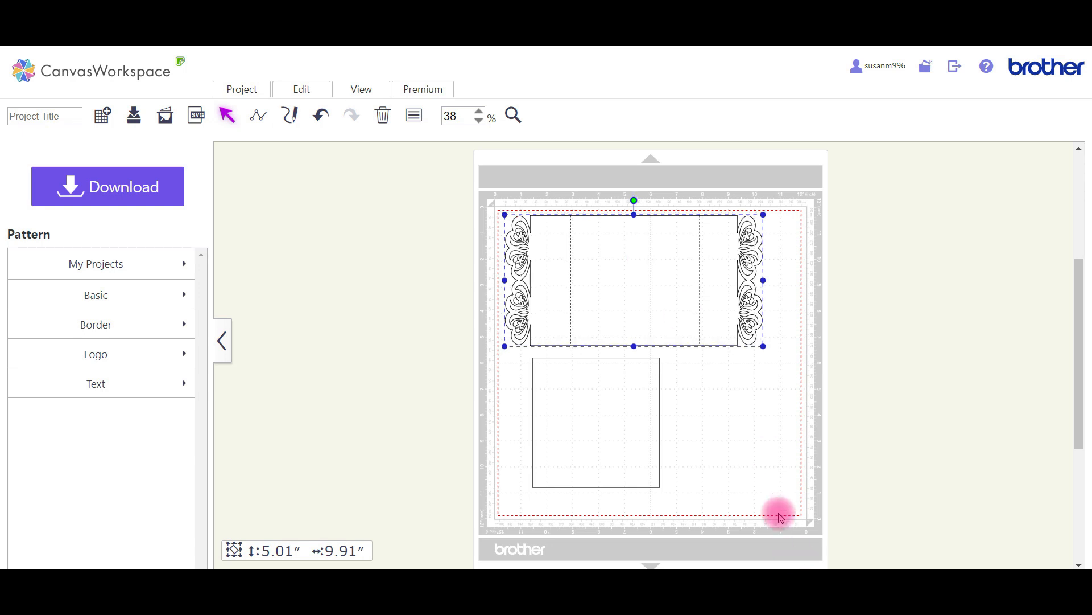
{"action": "mouse_move", "coordinate": [341, 168]}
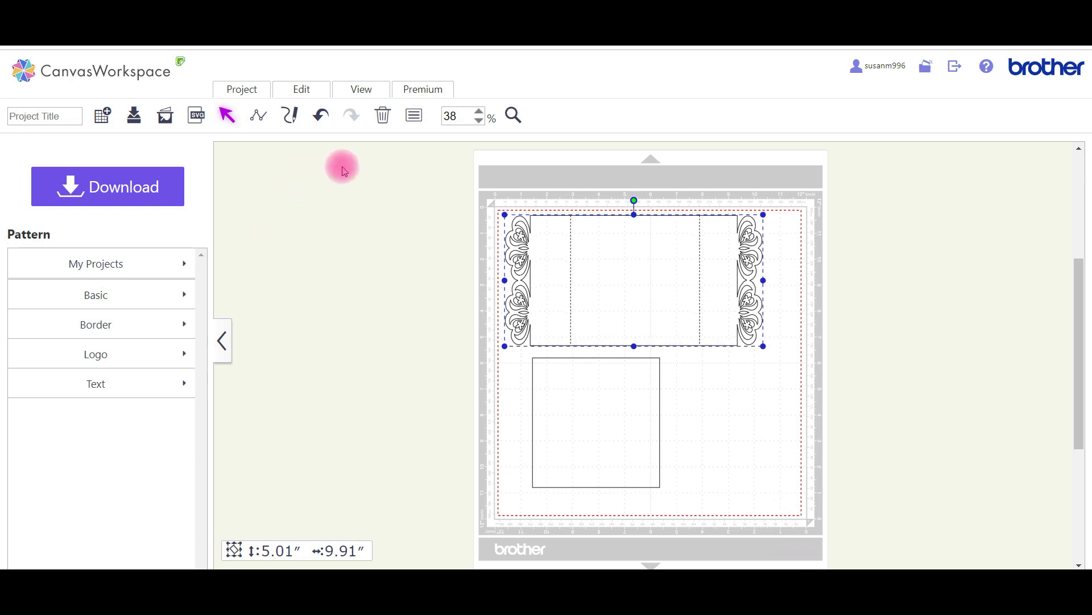
Undo three times until the imported card and square are gone and the mat is empty.
{"action": "left_click", "coordinate": [320, 115]}
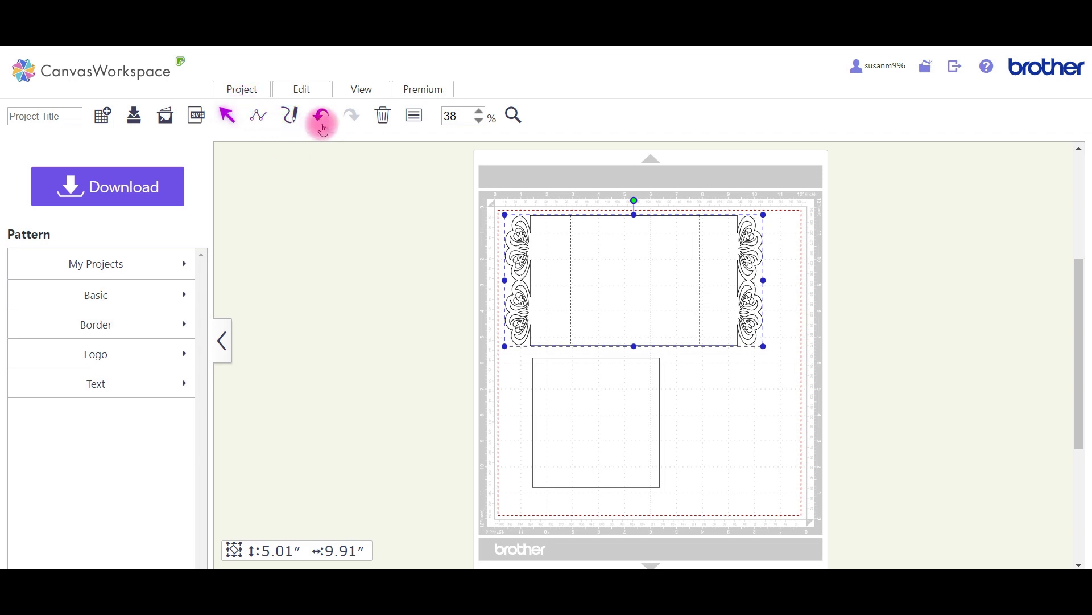
{"action": "left_click", "coordinate": [322, 115]}
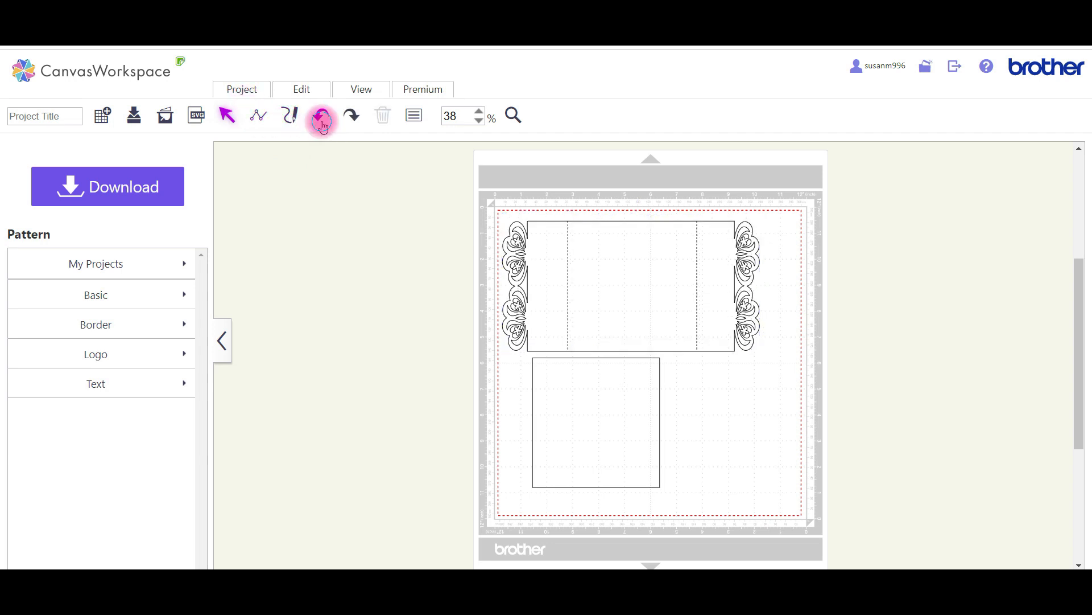
{"action": "left_click", "coordinate": [320, 115]}
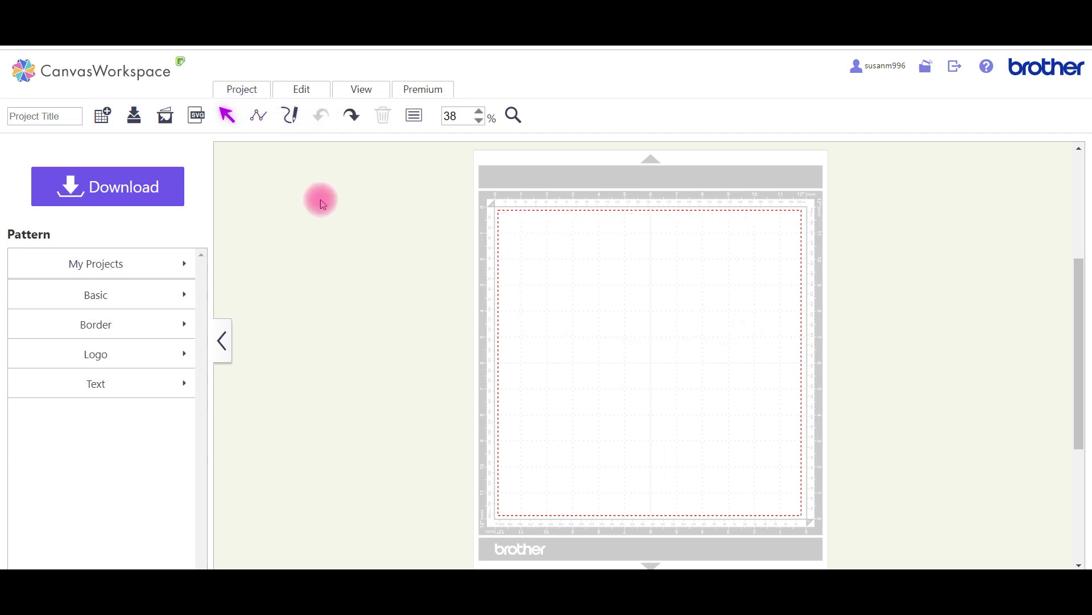
{"action": "mouse_move", "coordinate": [196, 115]}
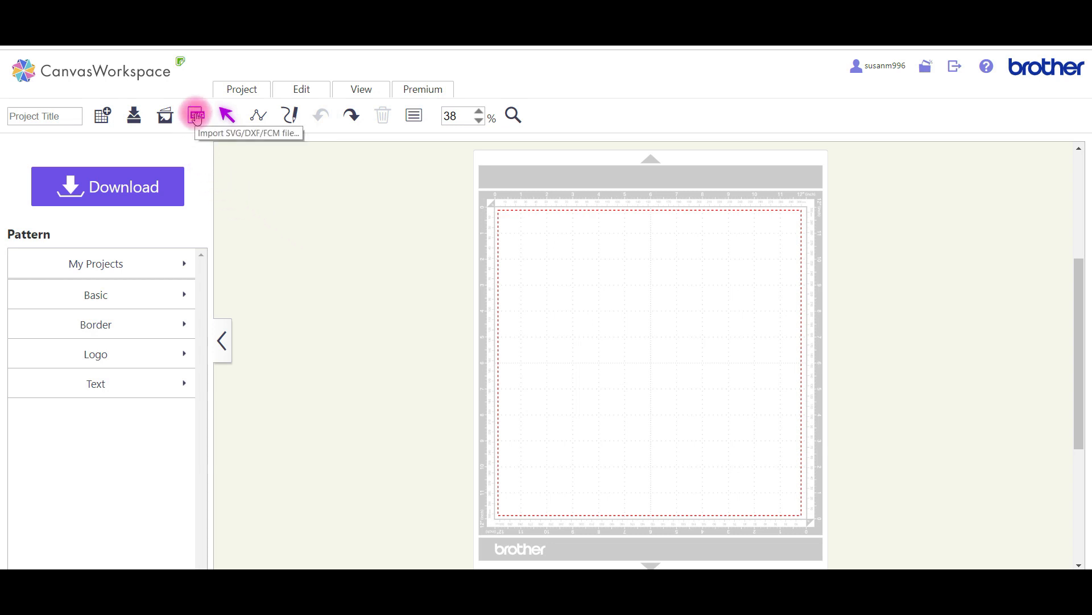
Start a new import and choose the Pink Edge Laser Cut Card CWSue SVG file.
{"action": "left_click", "coordinate": [196, 115]}
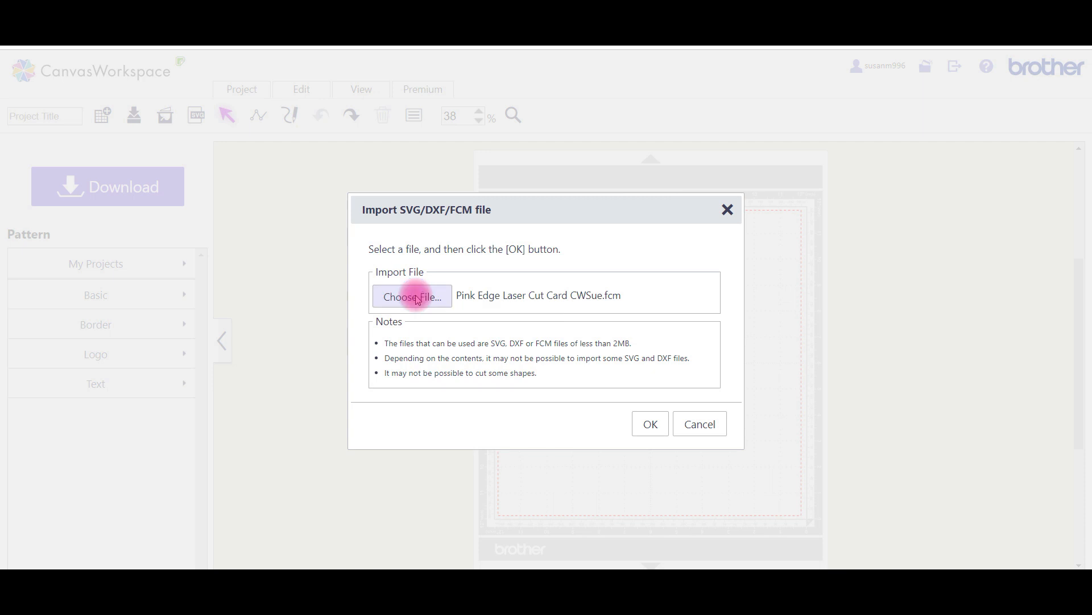
{"action": "left_click", "coordinate": [411, 296]}
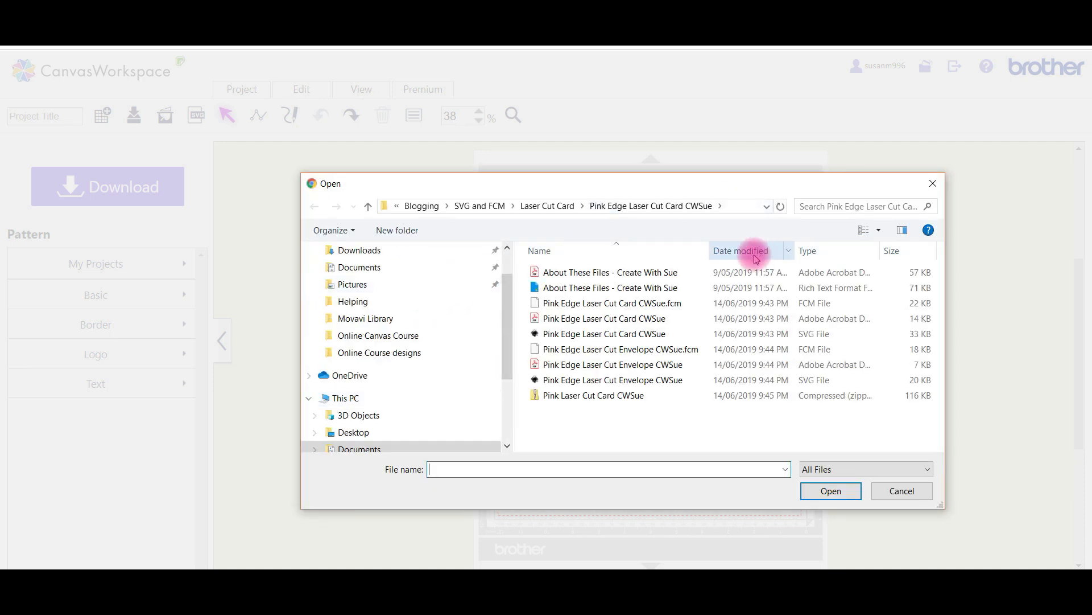
{"action": "left_click", "coordinate": [604, 334]}
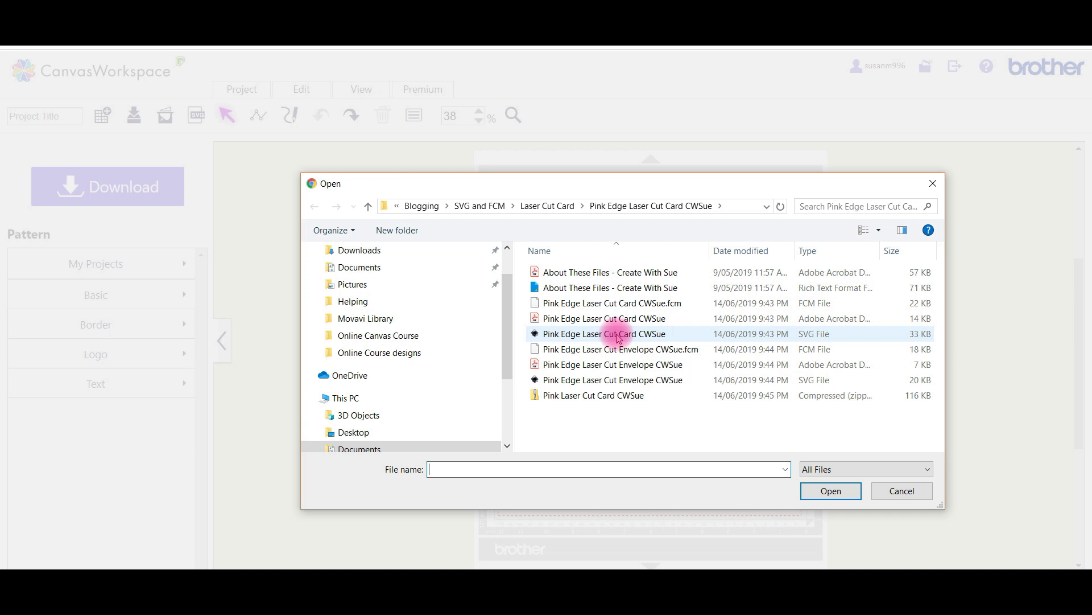
{"action": "mouse_move", "coordinate": [603, 334]}
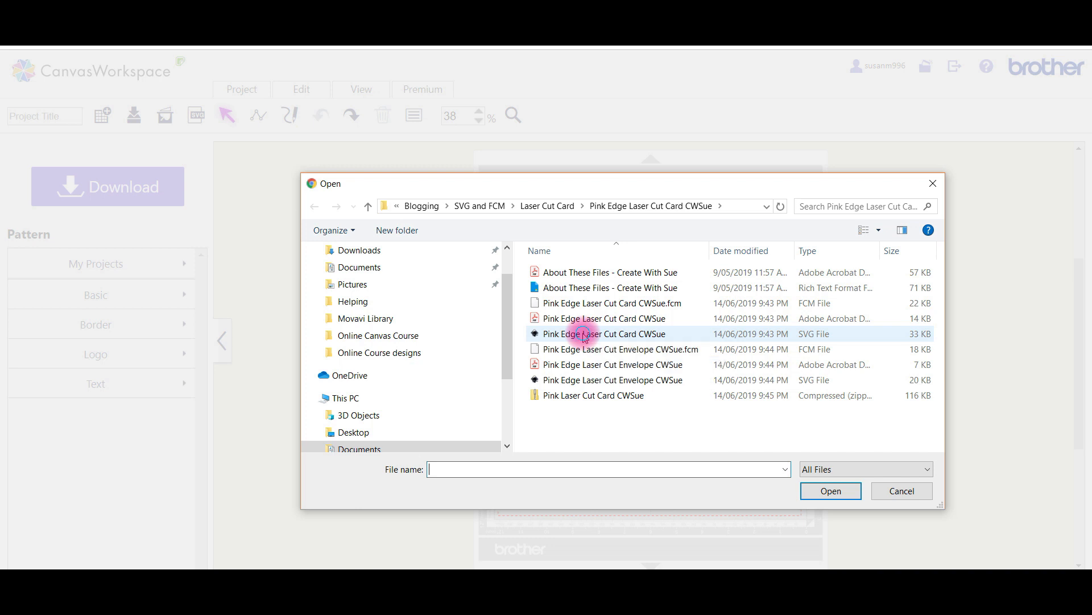
{"action": "left_click", "coordinate": [604, 334]}
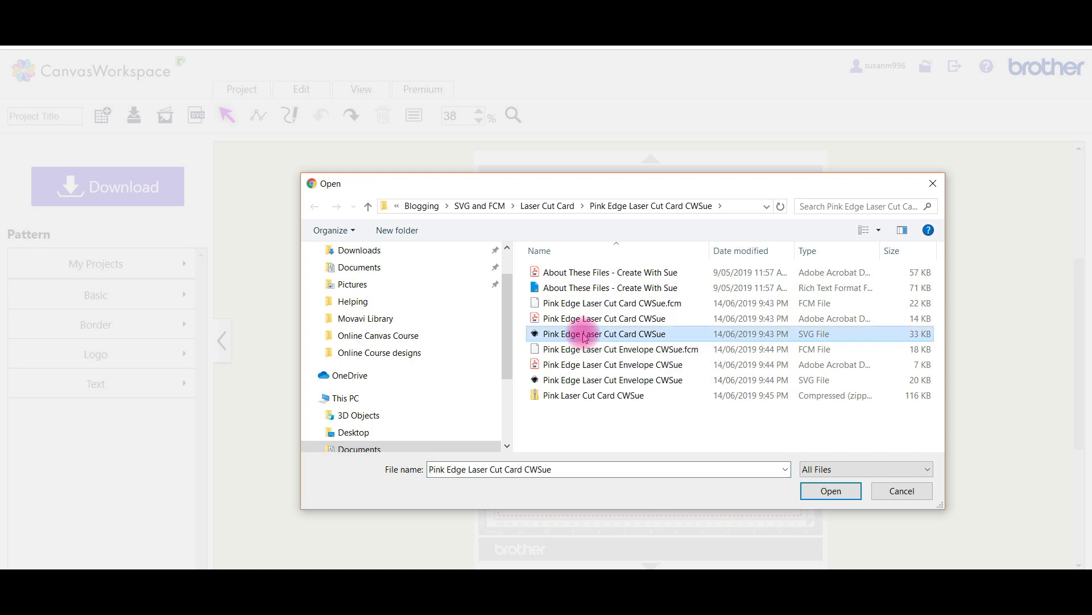
{"action": "left_click", "coordinate": [830, 491]}
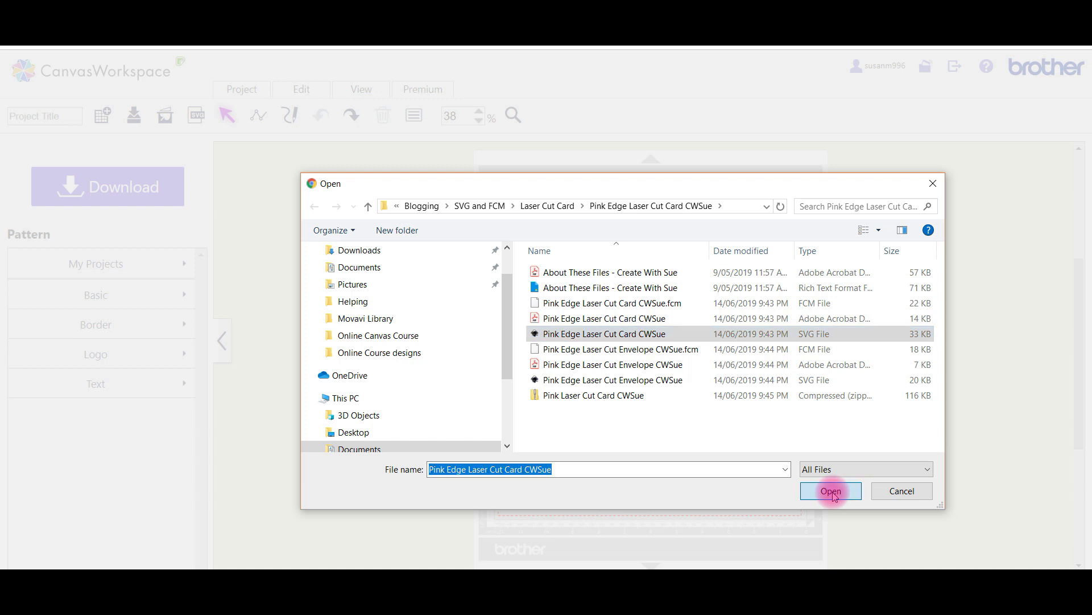
{"action": "left_click", "coordinate": [829, 490]}
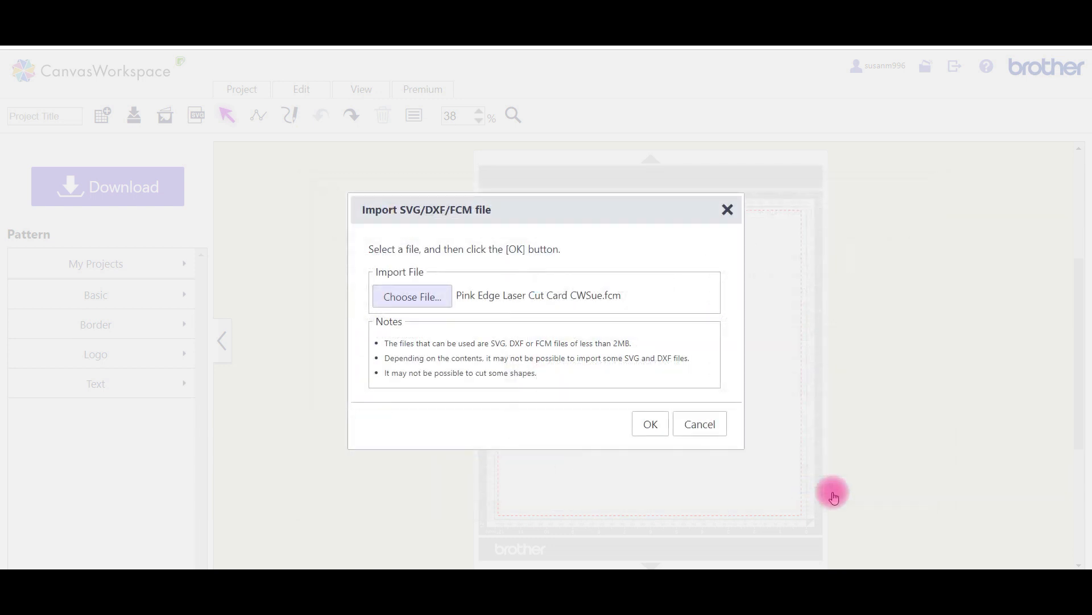
Confirm the import so the SVG card and square panel load onto the mat.
{"action": "left_click", "coordinate": [410, 296]}
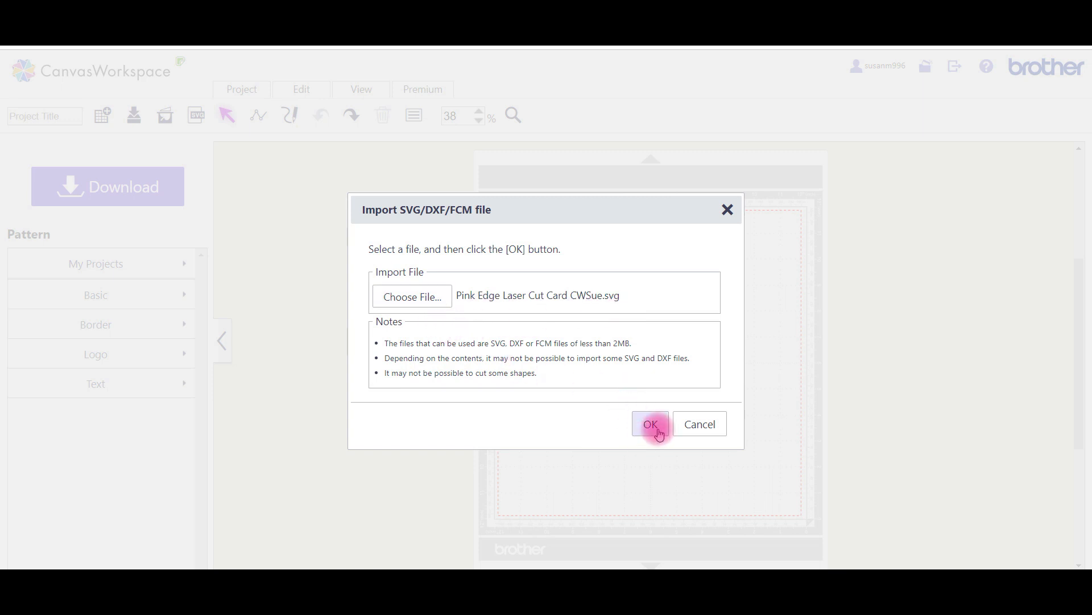
{"action": "left_click", "coordinate": [649, 423]}
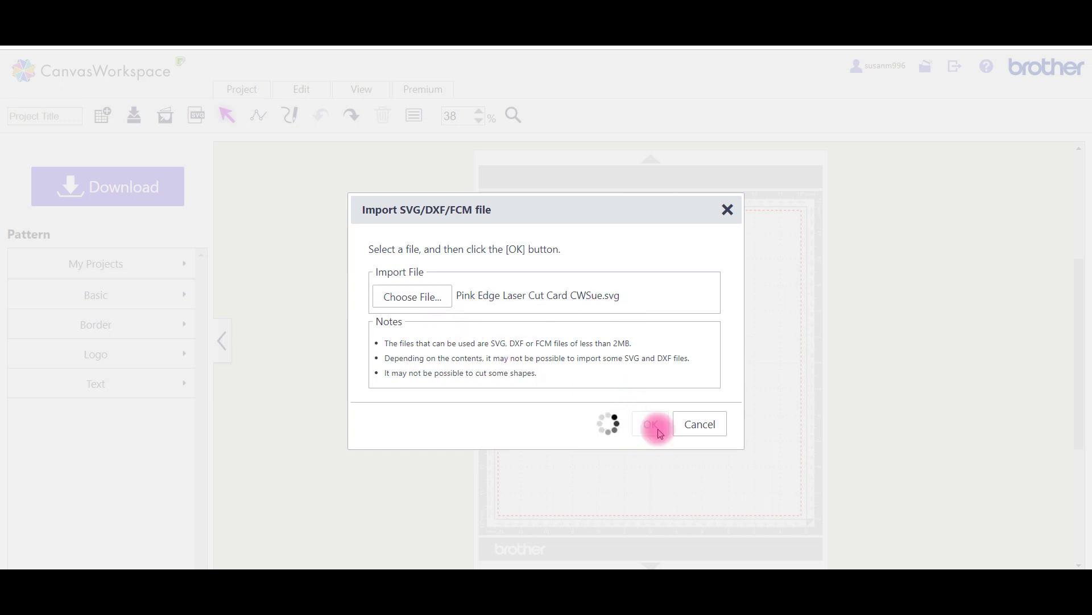
{"action": "left_click", "coordinate": [650, 423]}
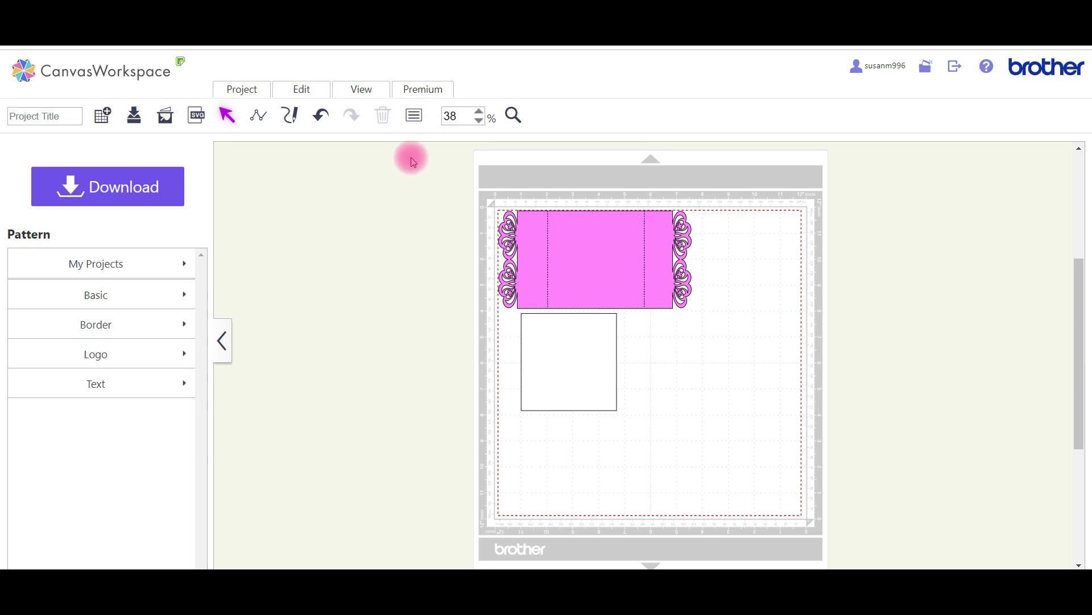
Select both the imported lace-edged card and the square insert with a selection box.
{"action": "left_click_drag", "start_coordinate": [411, 161], "coordinate": [742, 463]}
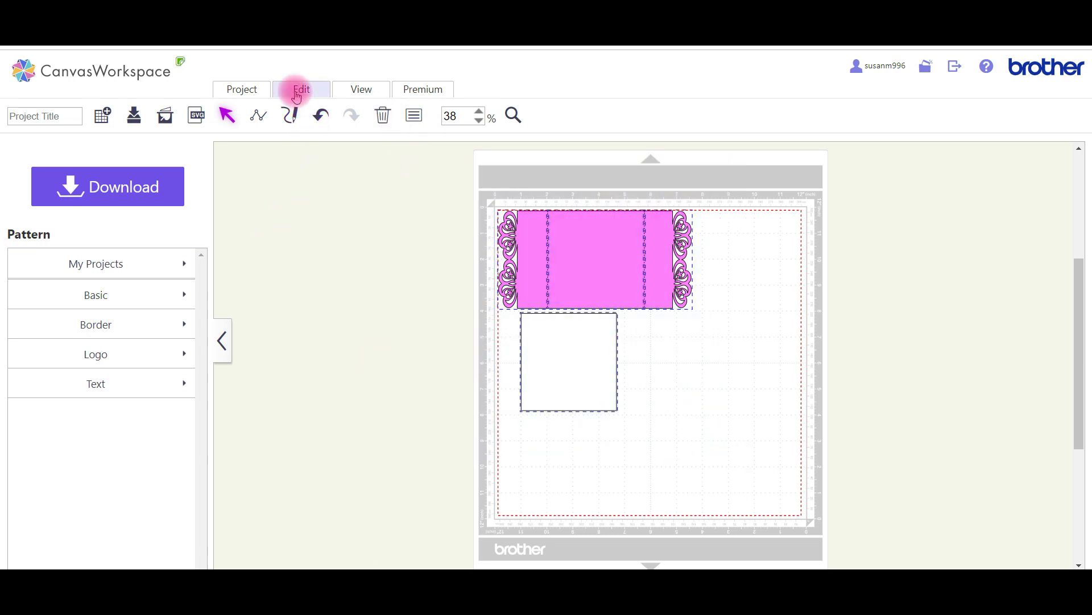
Group the card with its insert, enlarge it to about 9.00 by 8.69 inches and shift it inward.
{"action": "left_click", "coordinate": [300, 88]}
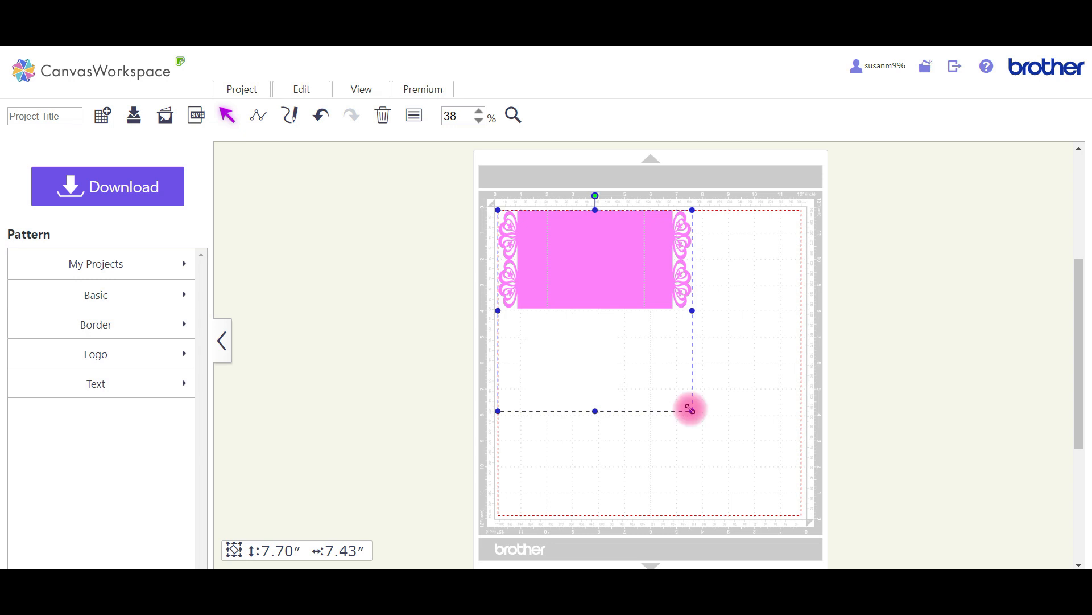
{"action": "left_click_drag", "start_coordinate": [690, 409], "coordinate": [718, 438]}
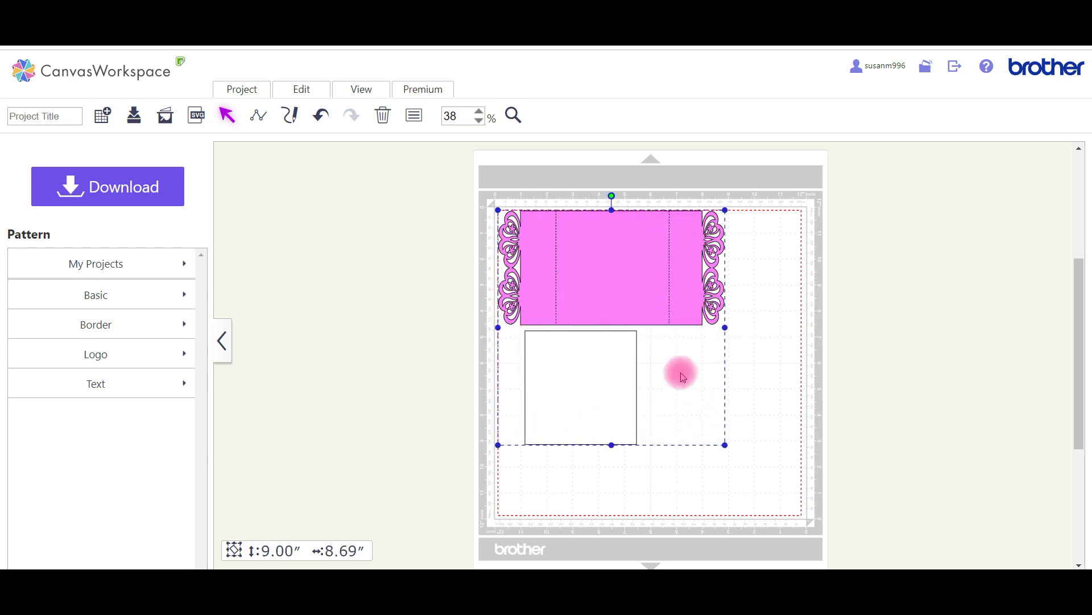
{"action": "left_click_drag", "start_coordinate": [683, 377], "coordinate": [623, 284]}
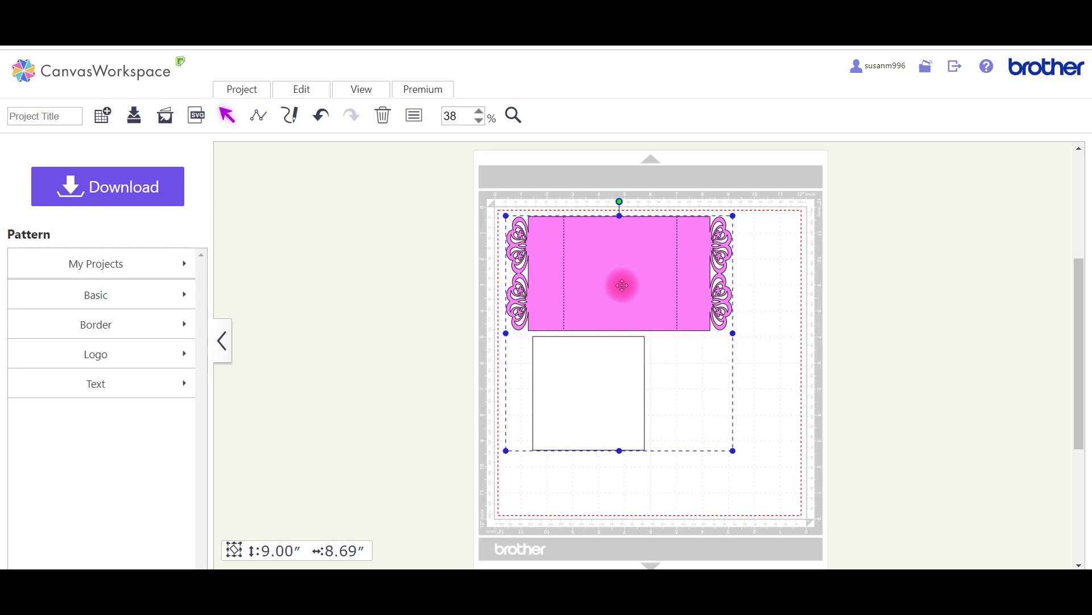
{"action": "mouse_move", "coordinate": [807, 324]}
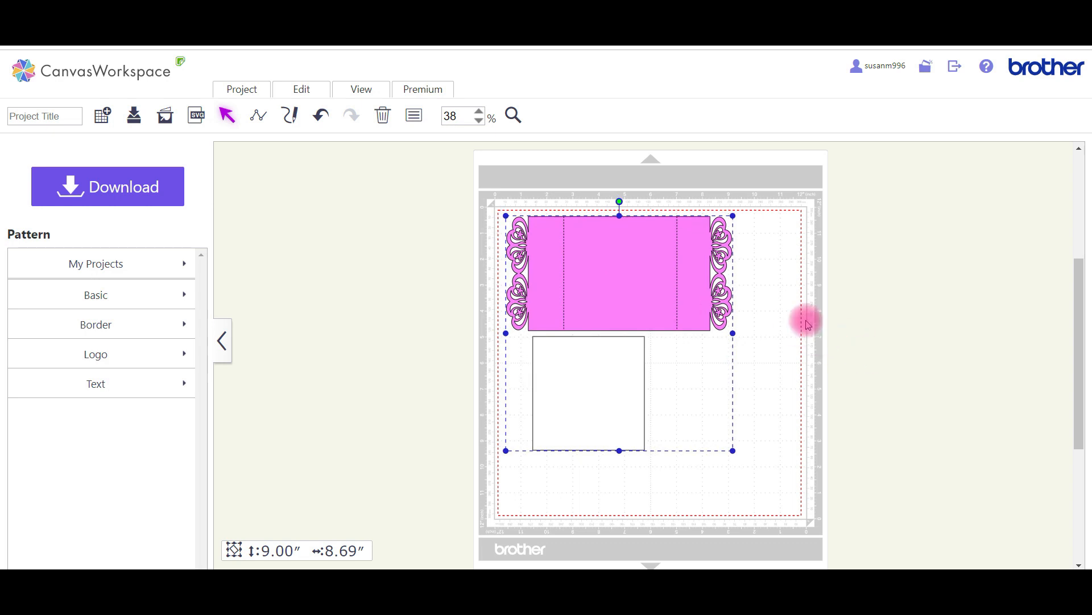
{"action": "mouse_move", "coordinate": [771, 344]}
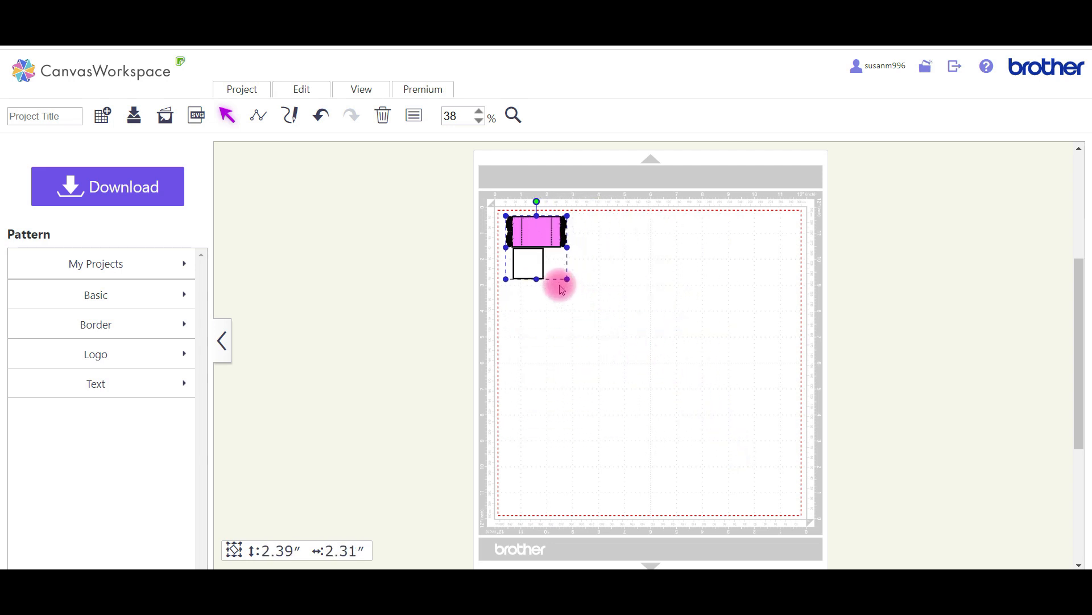
Shrink the group, reselect it, then resize it to about 8.40 by 8.12 inches to fill the mat.
{"action": "left_click_drag", "start_coordinate": [566, 278], "coordinate": [512, 223]}
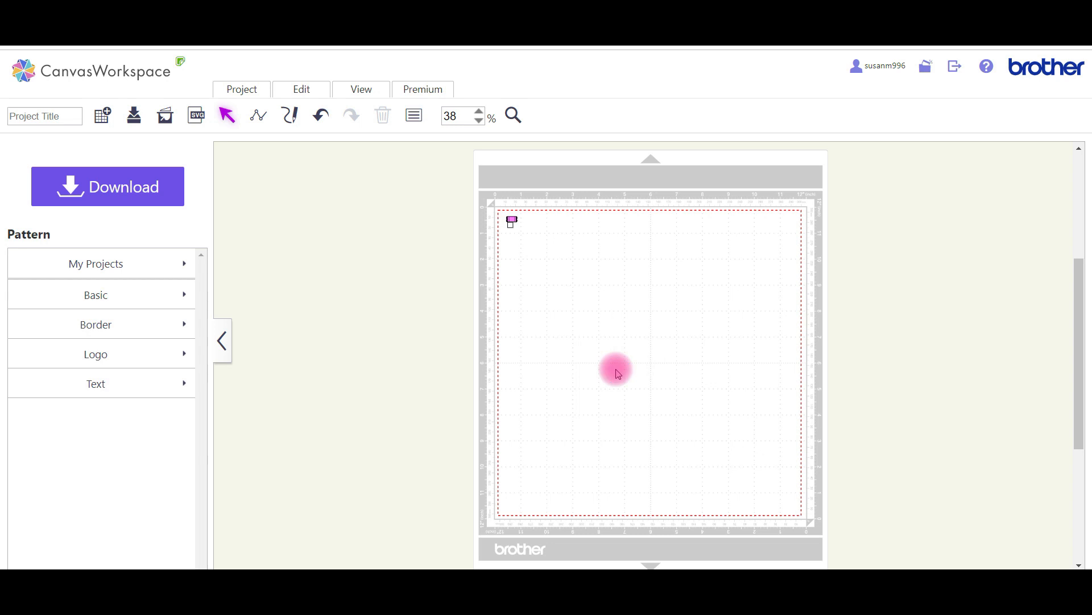
{"action": "mouse_move", "coordinate": [551, 300]}
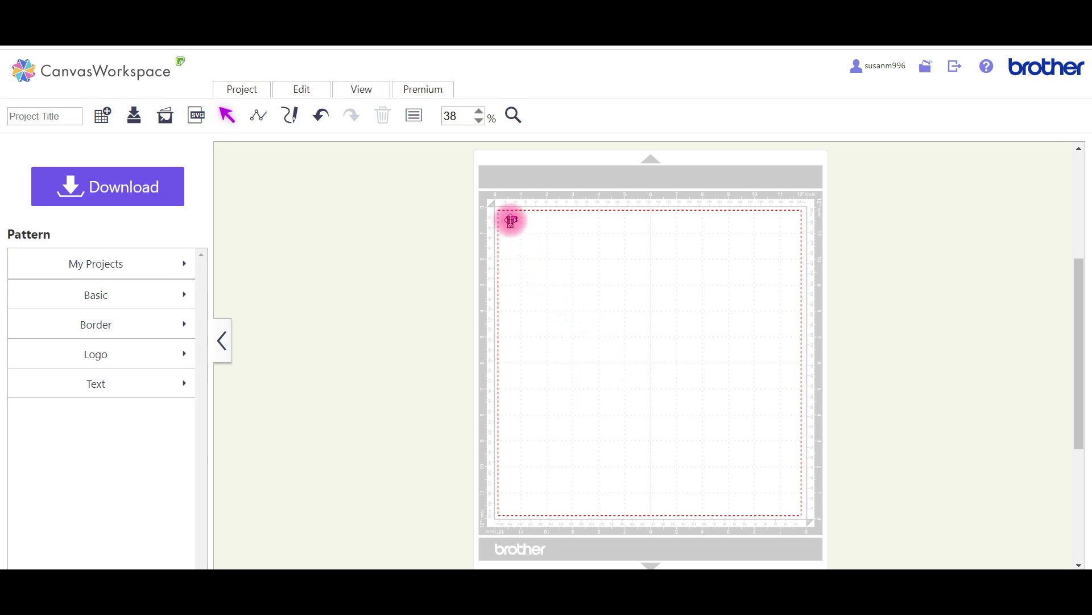
{"action": "left_click", "coordinate": [511, 222]}
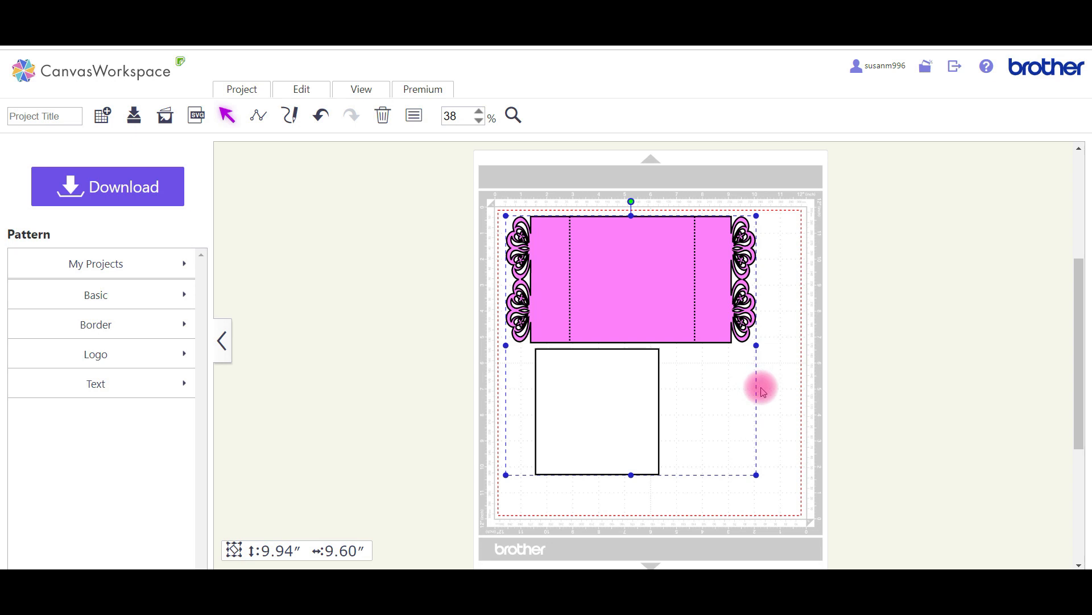
{"action": "left_click_drag", "start_coordinate": [758, 474], "coordinate": [738, 455]}
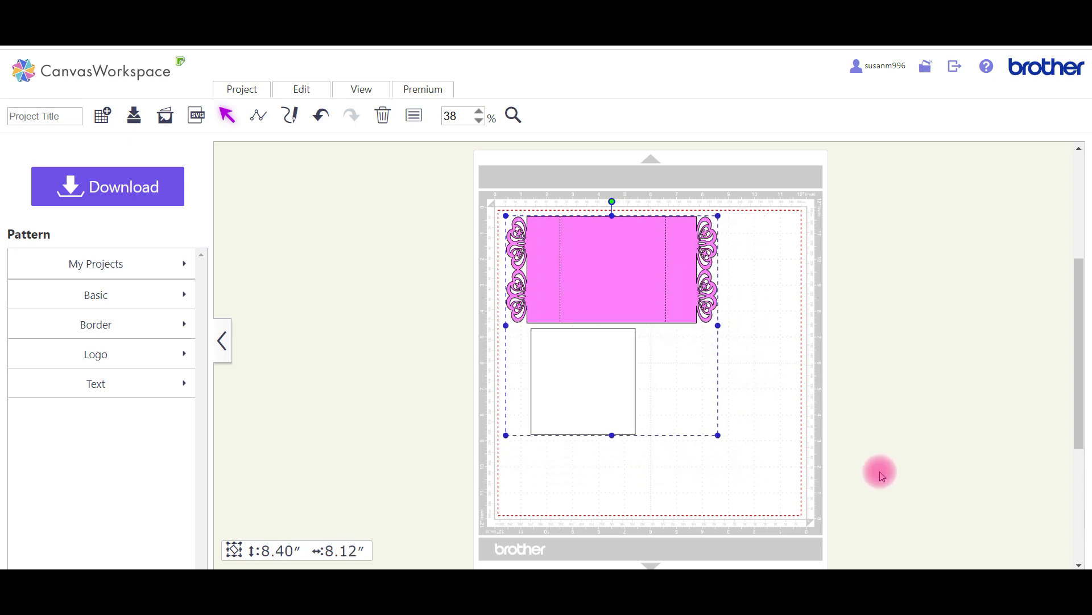
{"action": "mouse_move", "coordinate": [558, 446]}
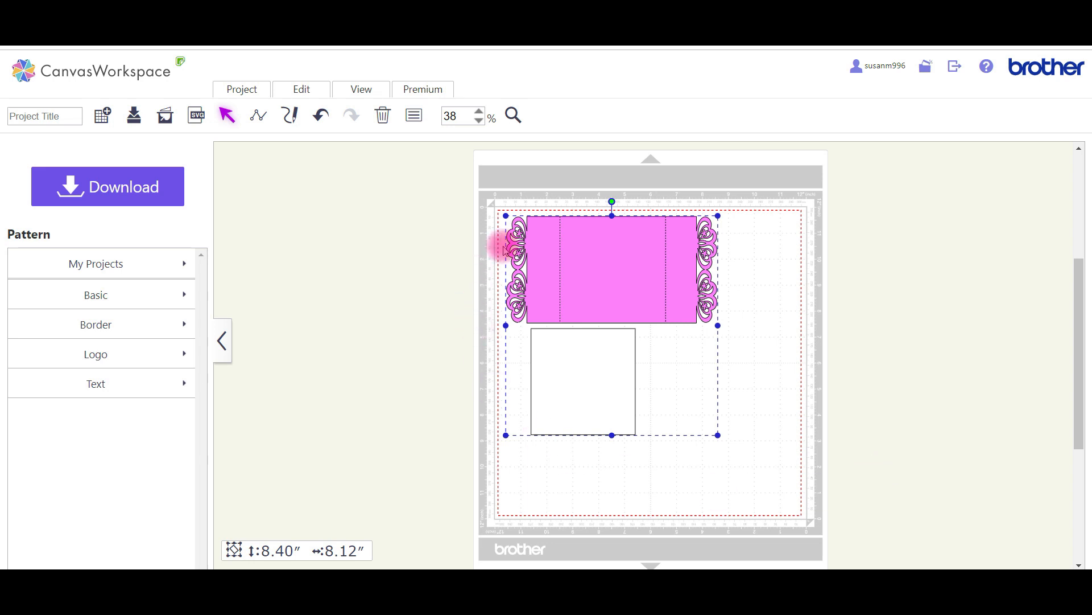
{"action": "mouse_move", "coordinate": [407, 184]}
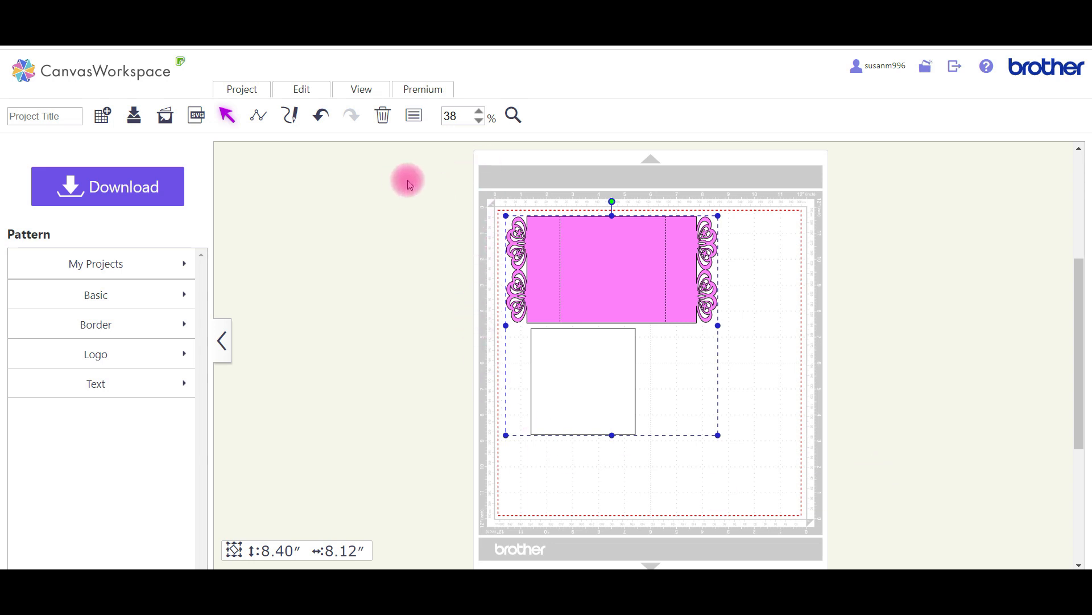